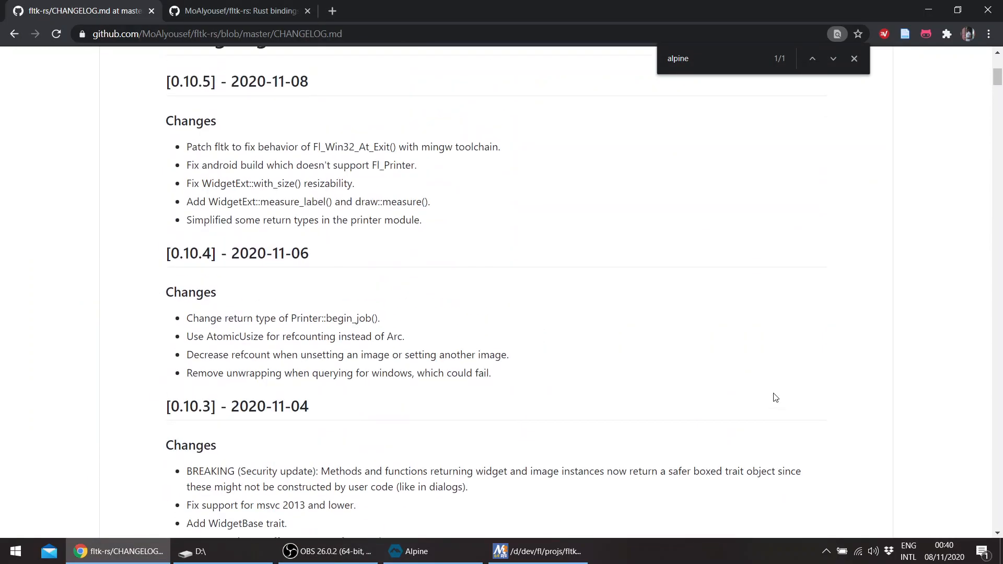
# Bring the Alpine terminal forward and launch VS Code on the fltk-rs folder with `code .`.
pyautogui.scroll(-3)
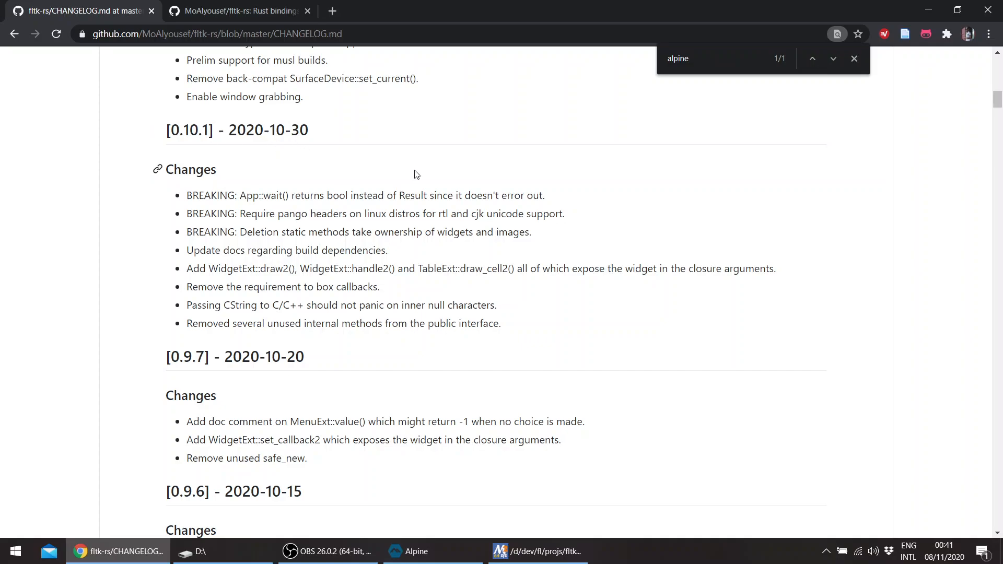
pyautogui.moveTo(211, 135)
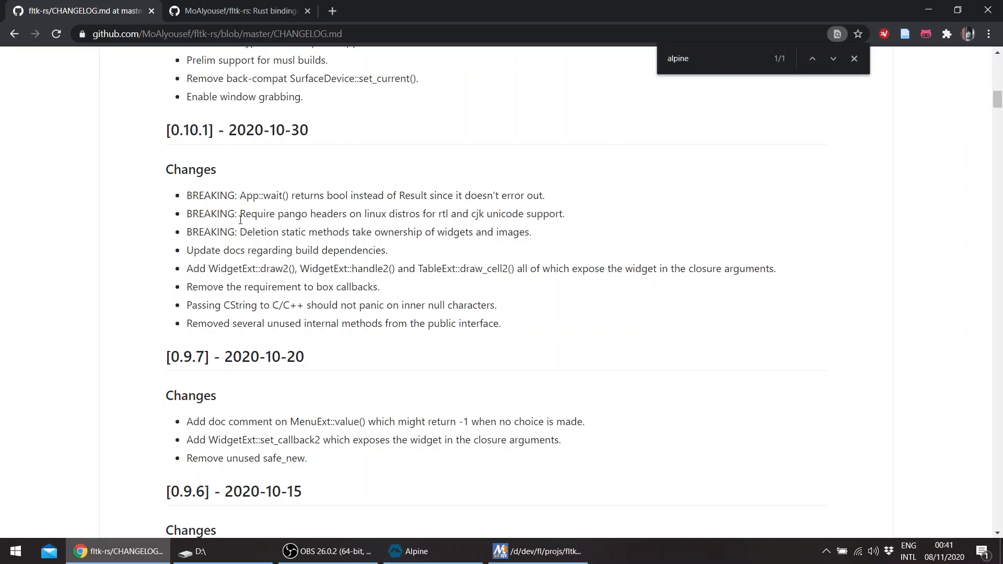
pyautogui.moveTo(466, 206)
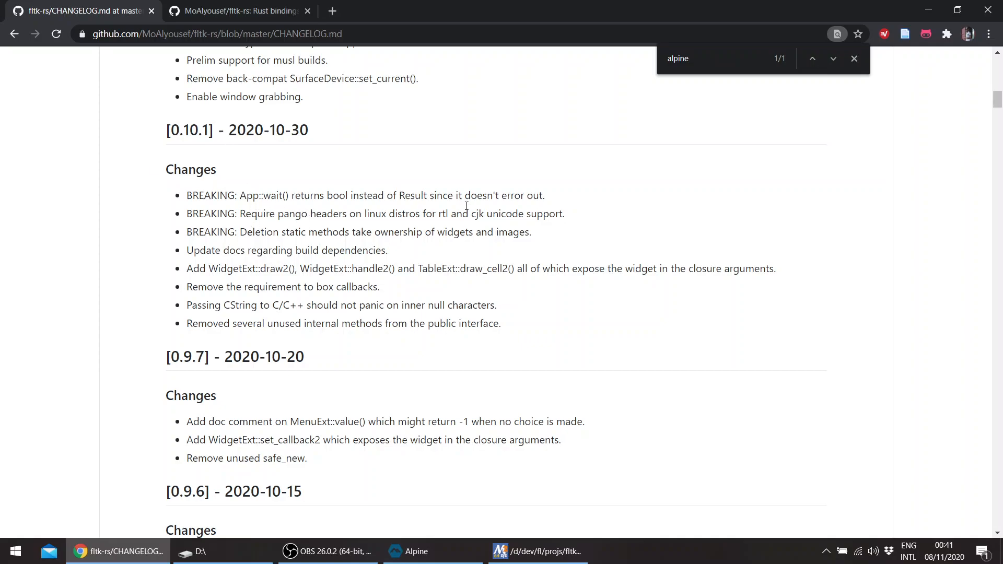
pyautogui.moveTo(233, 210)
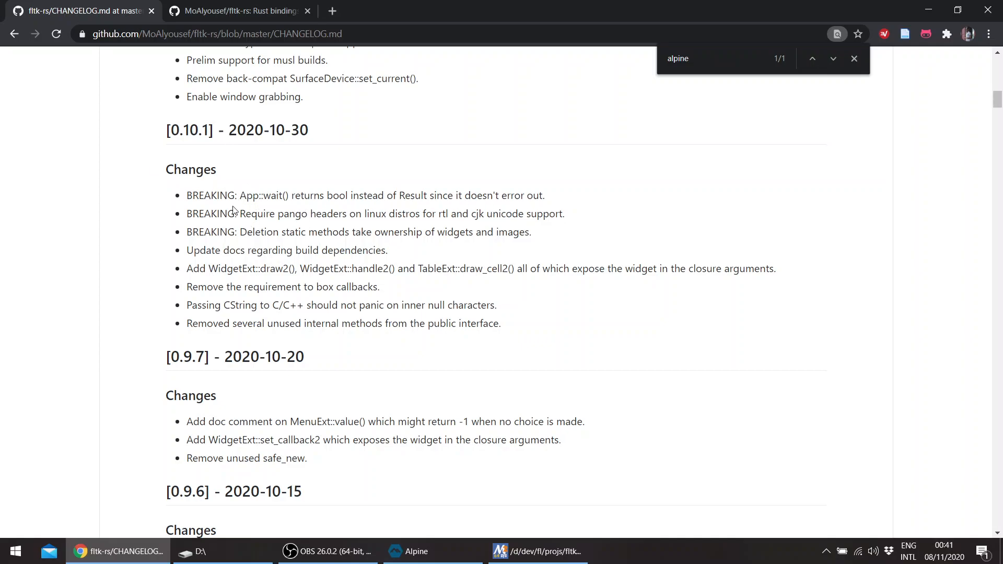
pyautogui.doubleClick(249, 214)
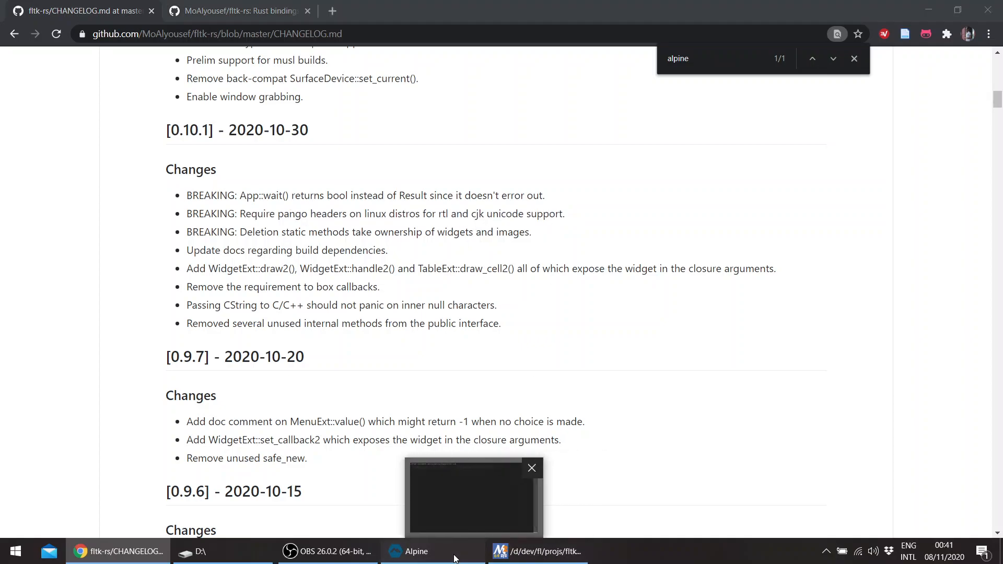
pyautogui.click(415, 551)
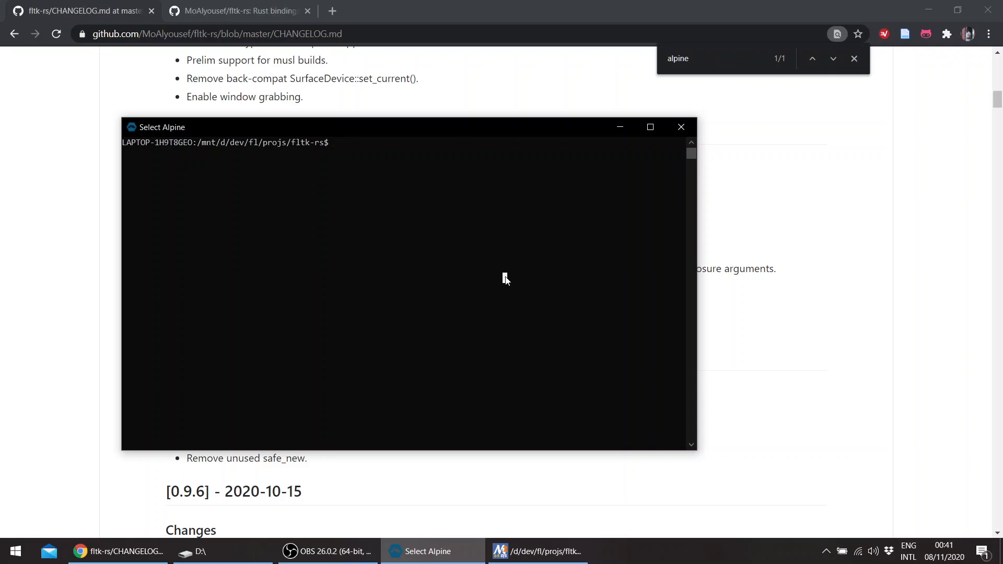
pyautogui.write('code .')
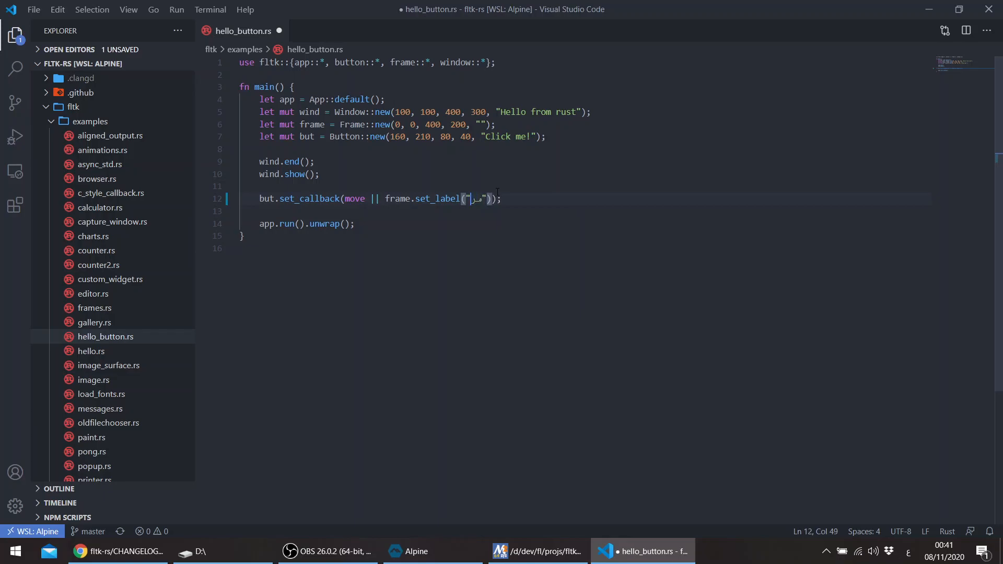
# Set the hello_button frame label to the Arabic greeting 'مرحبا' and save hello_button.rs.
pyautogui.write('مرحبا')
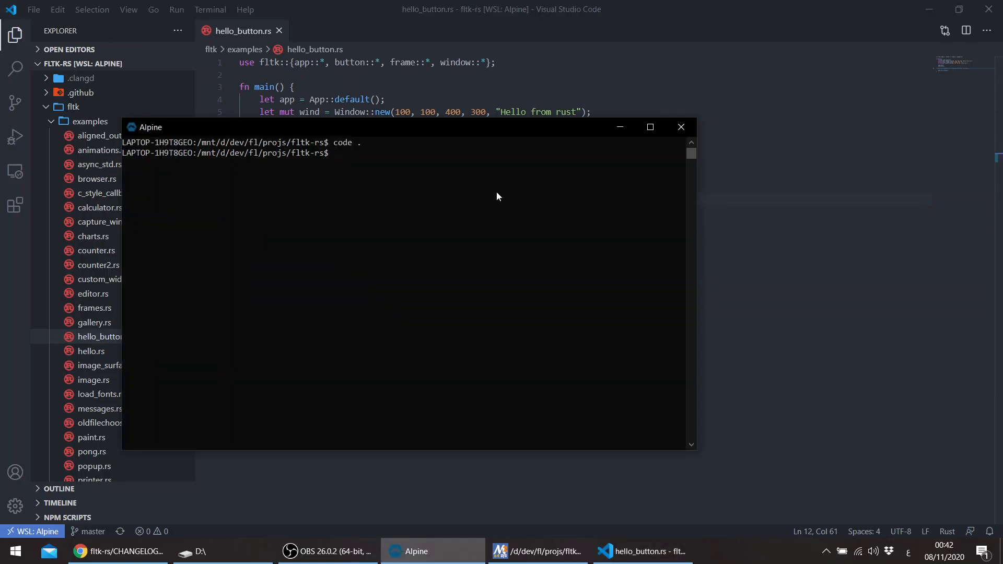
# Run `cargo run --example hello_button` in the Alpine terminal.
pyautogui.write('cargo run -')
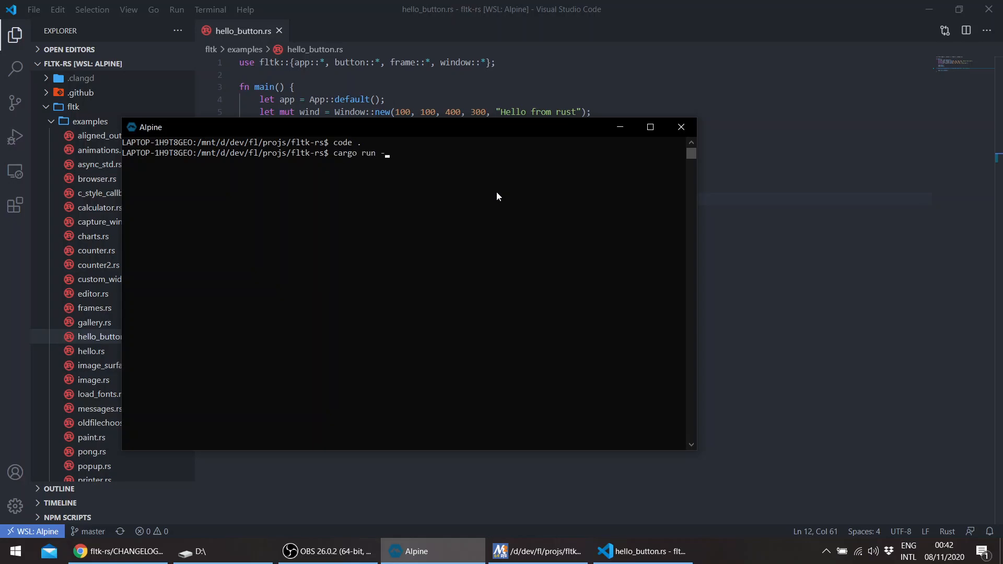
pyautogui.write('-example hell')
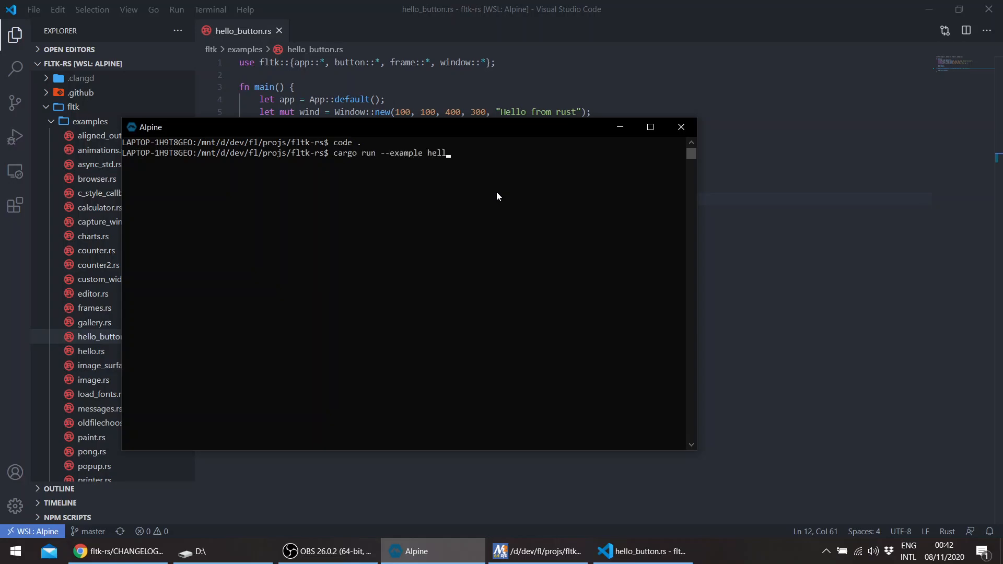
pyautogui.write('o_button')
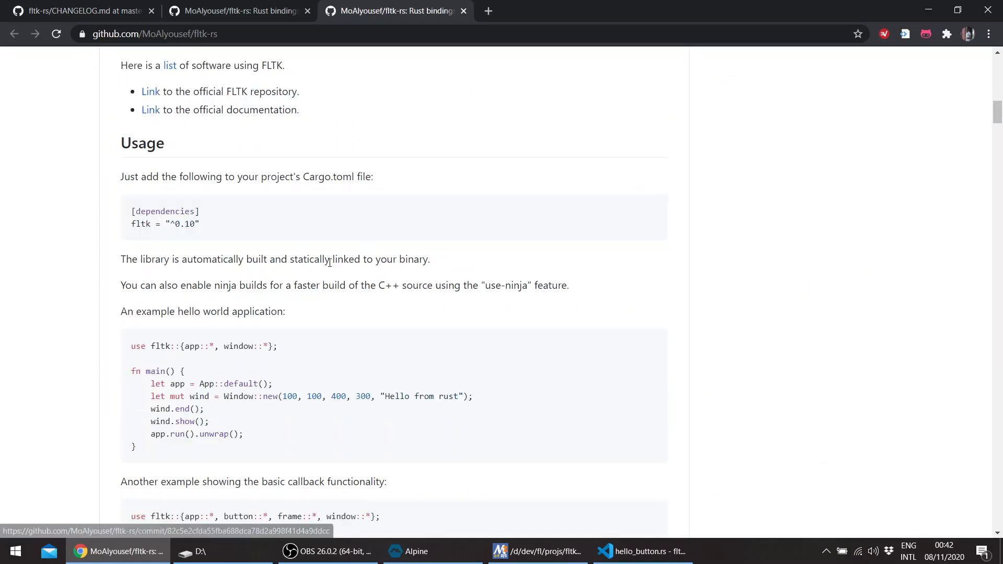
# Locate the Alpine apk dependency command in the README and highlight the CMake, Git and C++ requirements.
pyautogui.scroll(-3)
pyautogui.write('alpine')
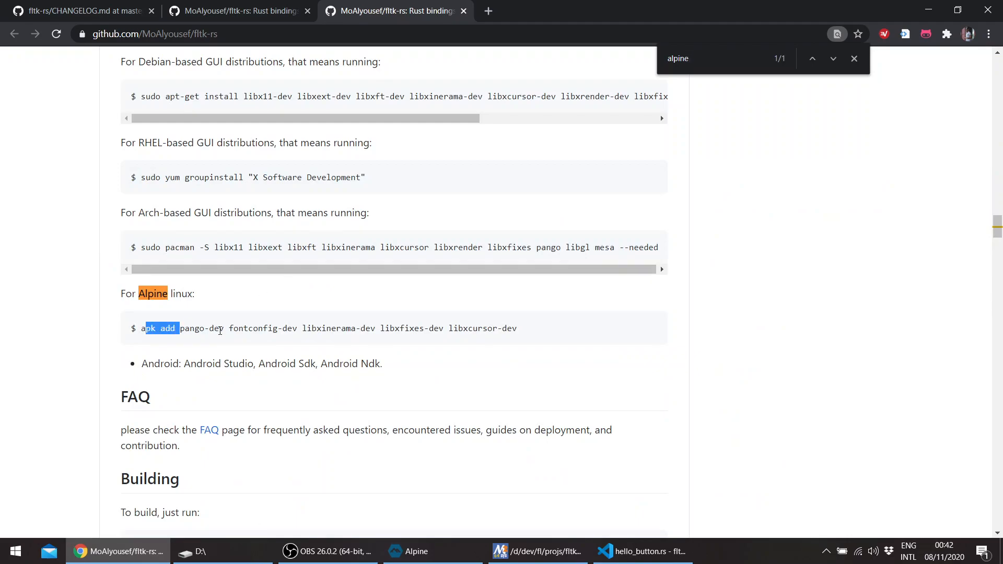
pyautogui.moveTo(515, 334)
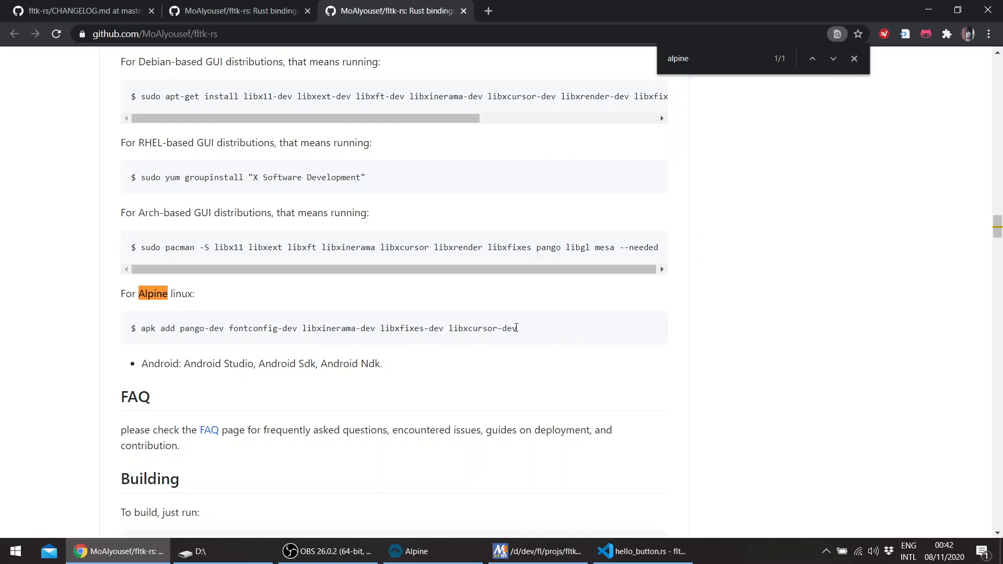
pyautogui.moveTo(473, 320)
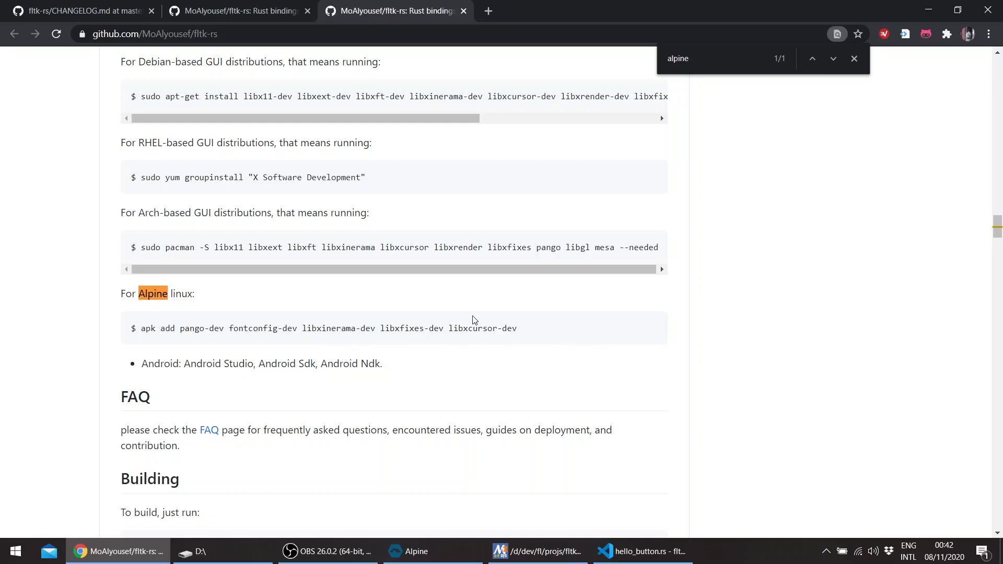
pyautogui.moveTo(565, 393)
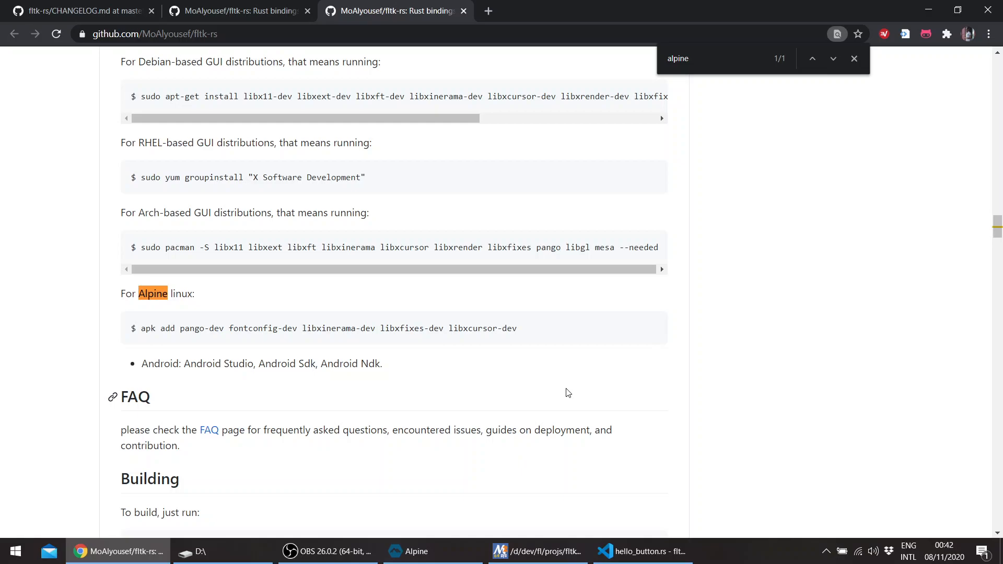
pyautogui.scroll(3)
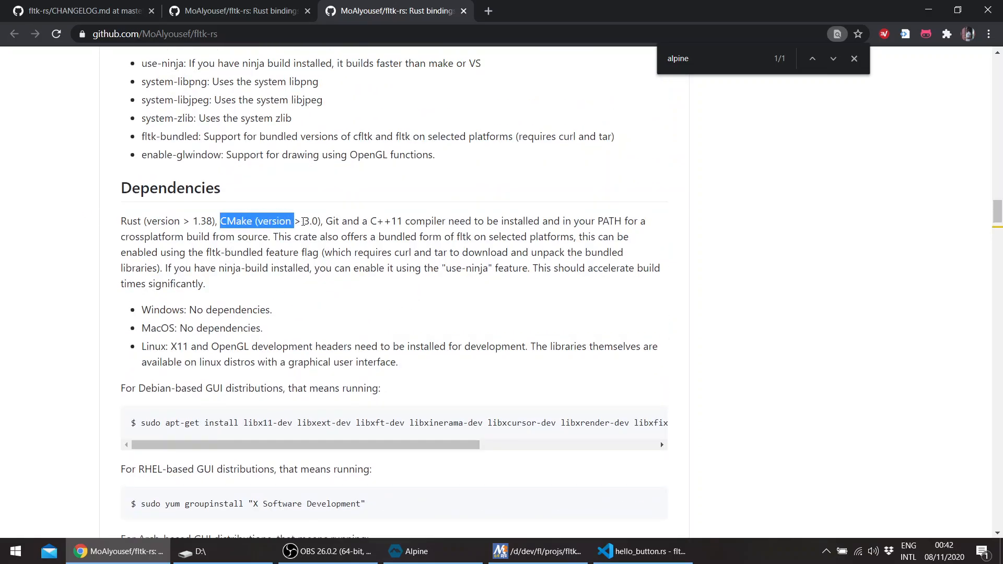
pyautogui.moveTo(292, 221); pyautogui.dragTo(395, 220)
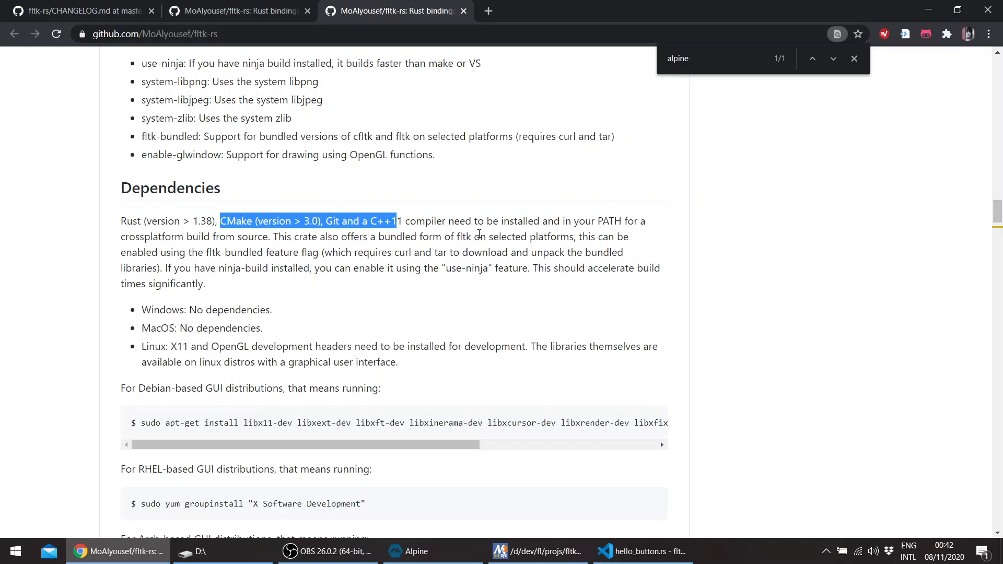
# Return to the Alpine terminal to view the hello_button build and run output with fltk v0.10.5.
pyautogui.click(407, 551)
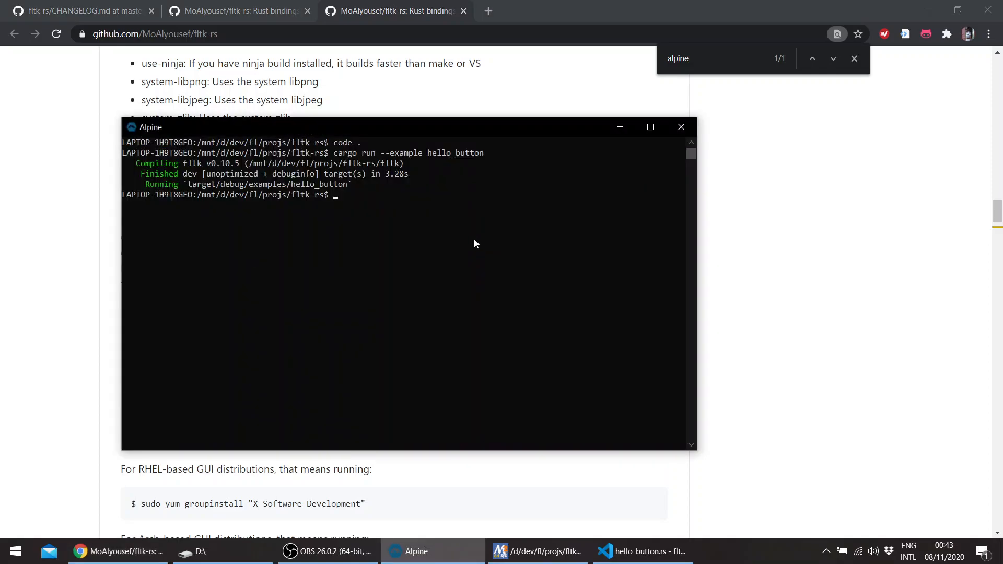
pyautogui.moveTo(415, 227)
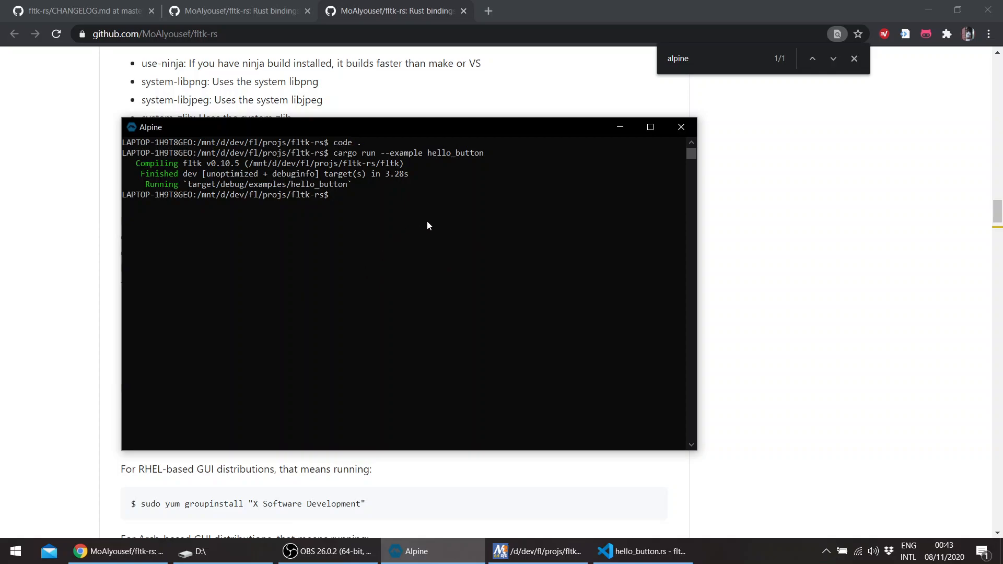
pyautogui.moveTo(499, 501)
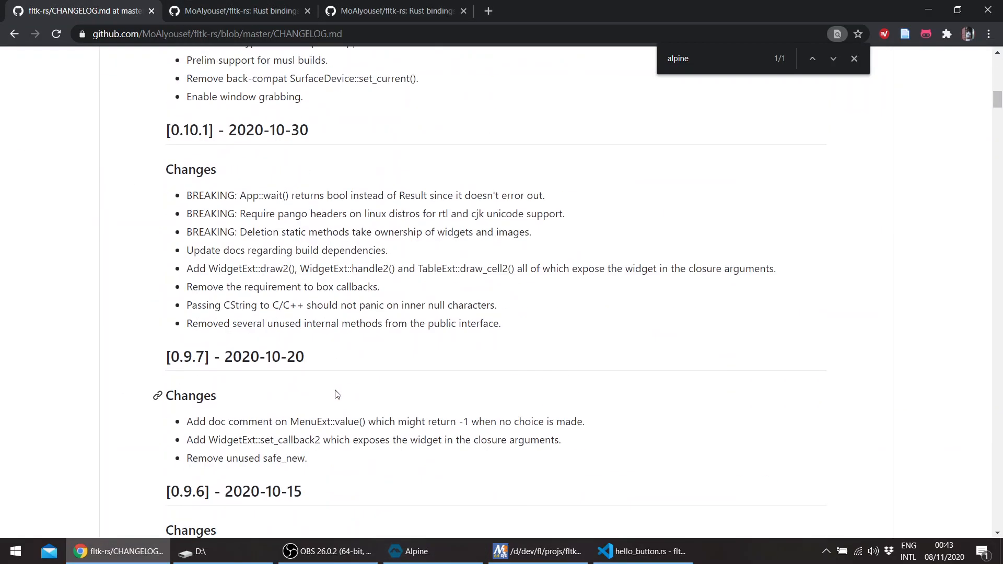
pyautogui.moveTo(322, 317)
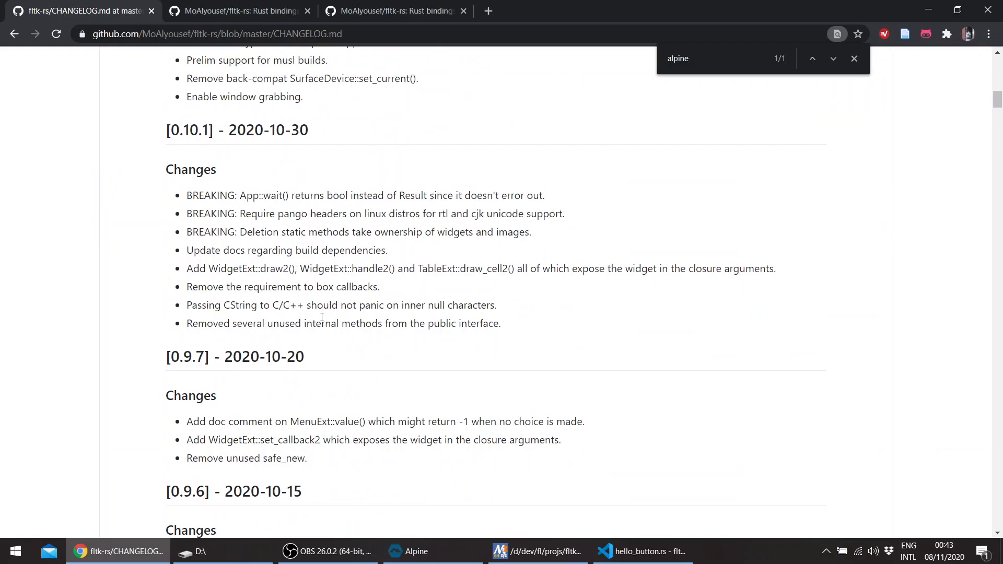
# Read the 0.10.2 and 0.10.1 changelog entries, highlighting RgbImage in the 0.10.2 notes.
pyautogui.scroll(3)
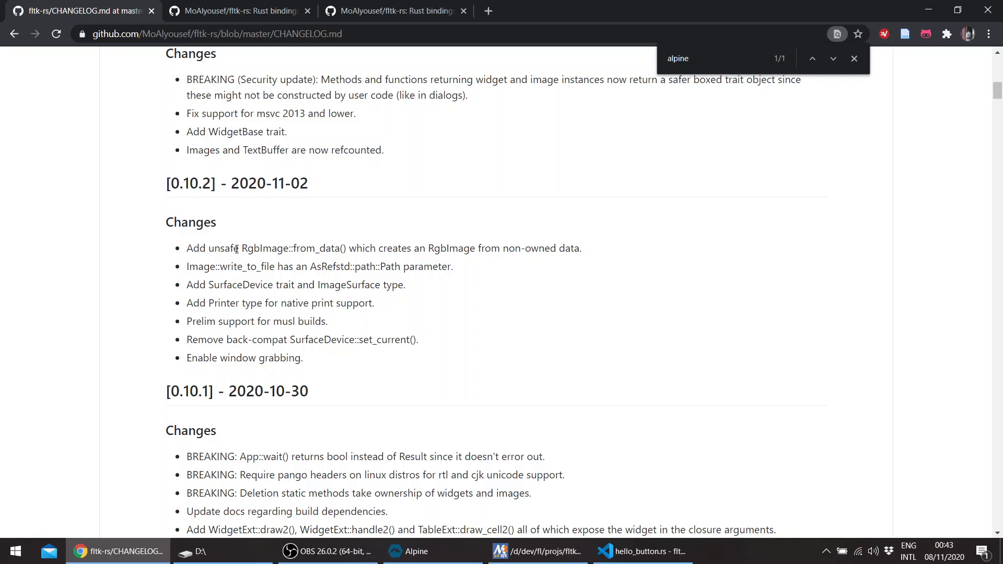
pyautogui.doubleClick(264, 249)
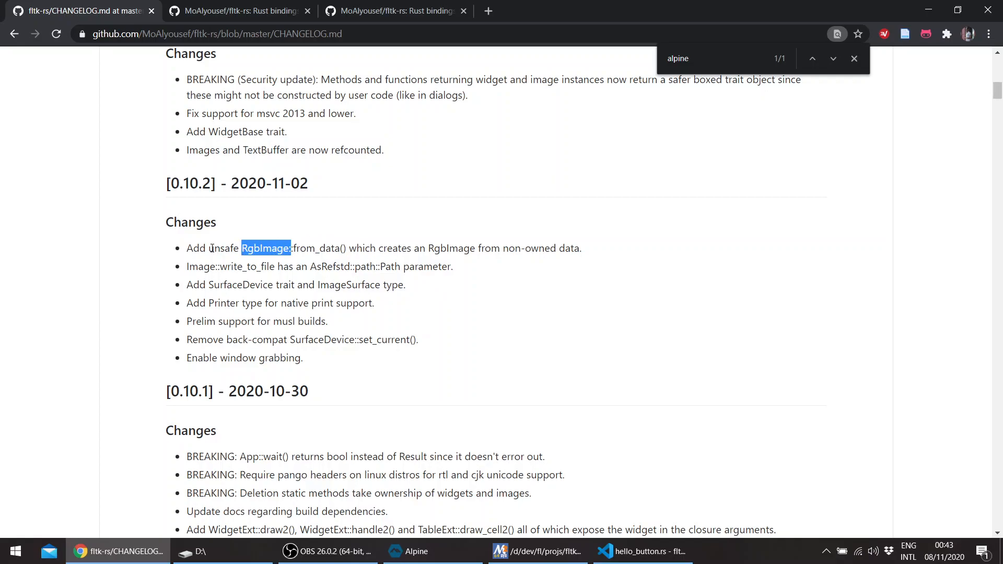
pyautogui.moveTo(392, 321)
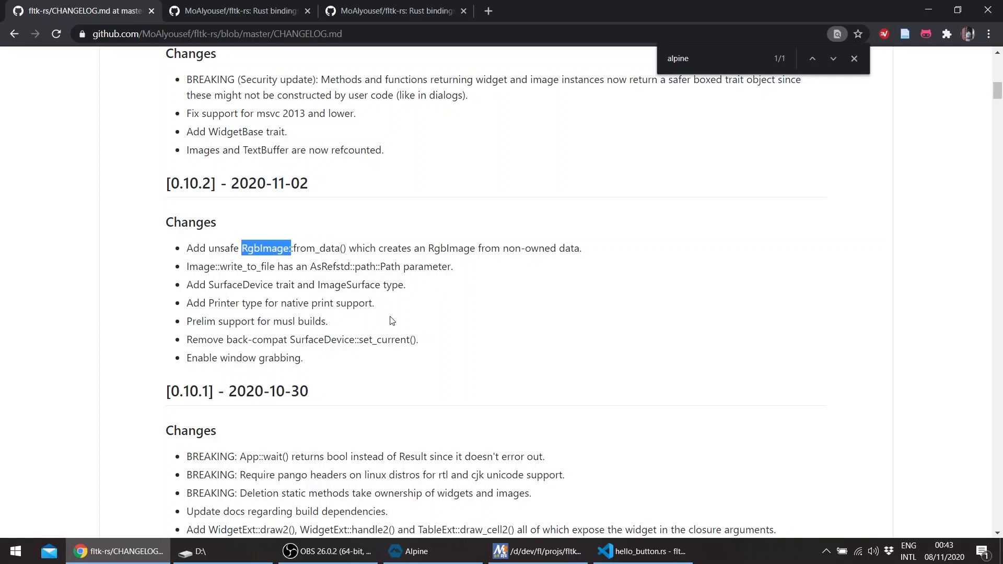
pyautogui.moveTo(255, 277)
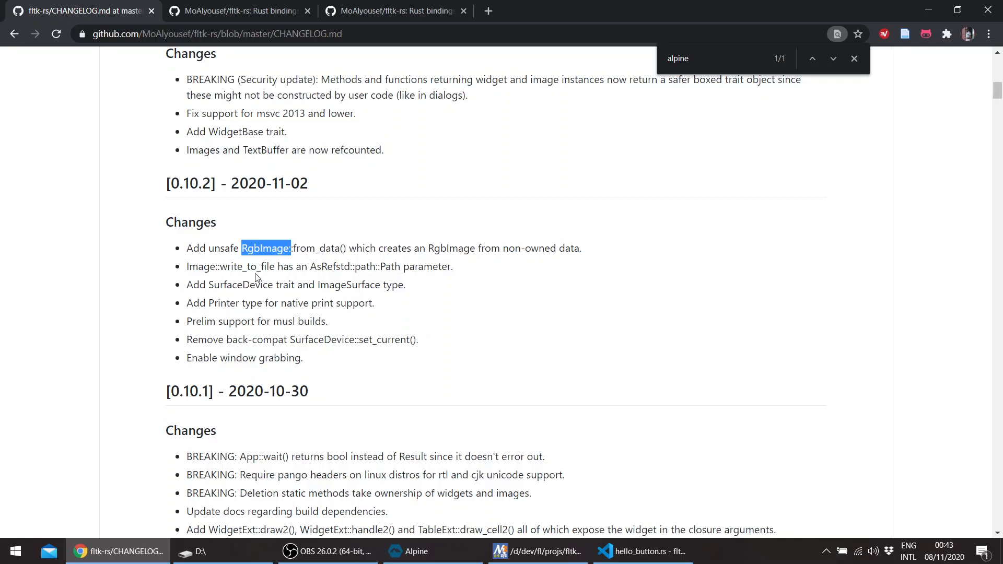
pyautogui.moveTo(356, 276)
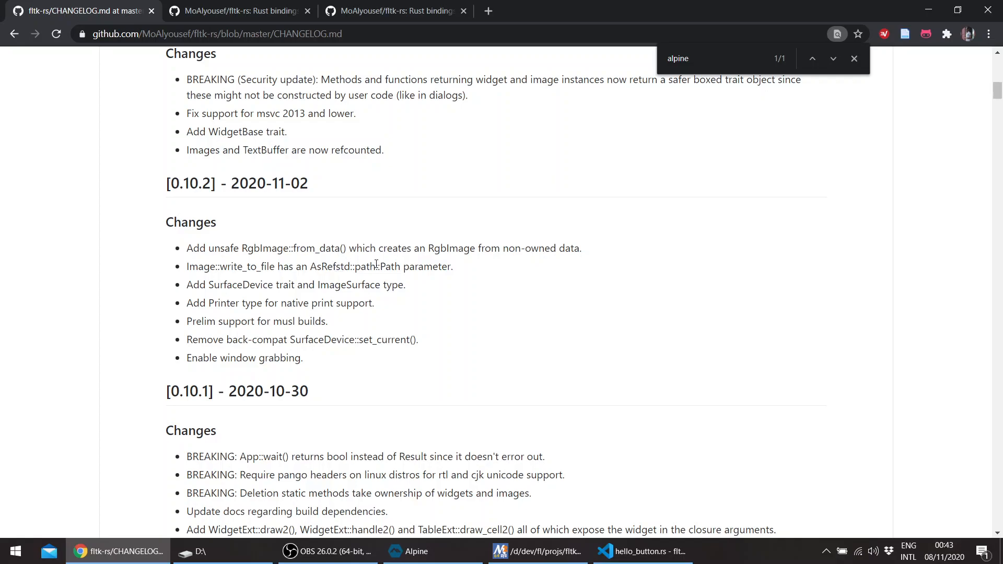
pyautogui.scroll(-3)
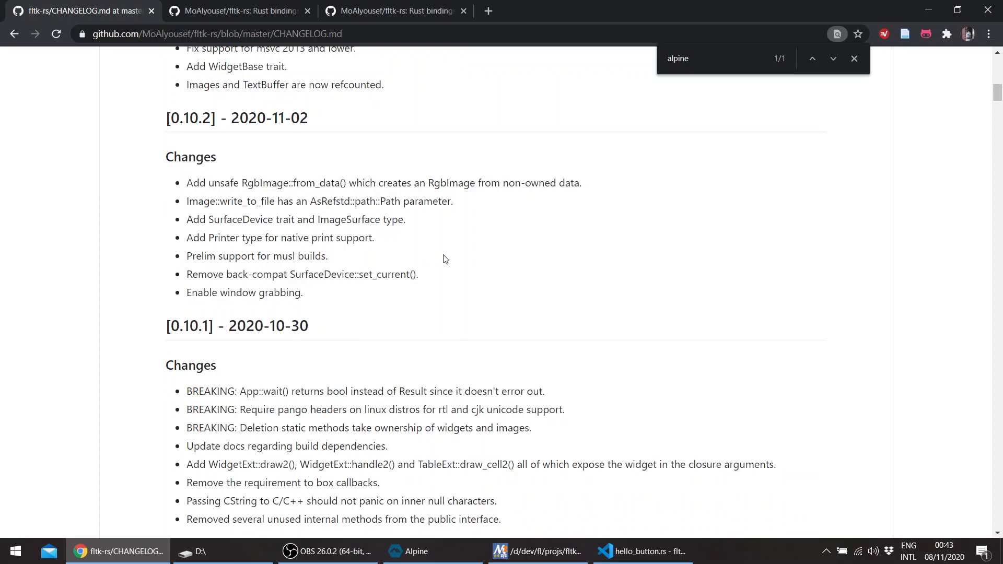
pyautogui.moveTo(426, 246)
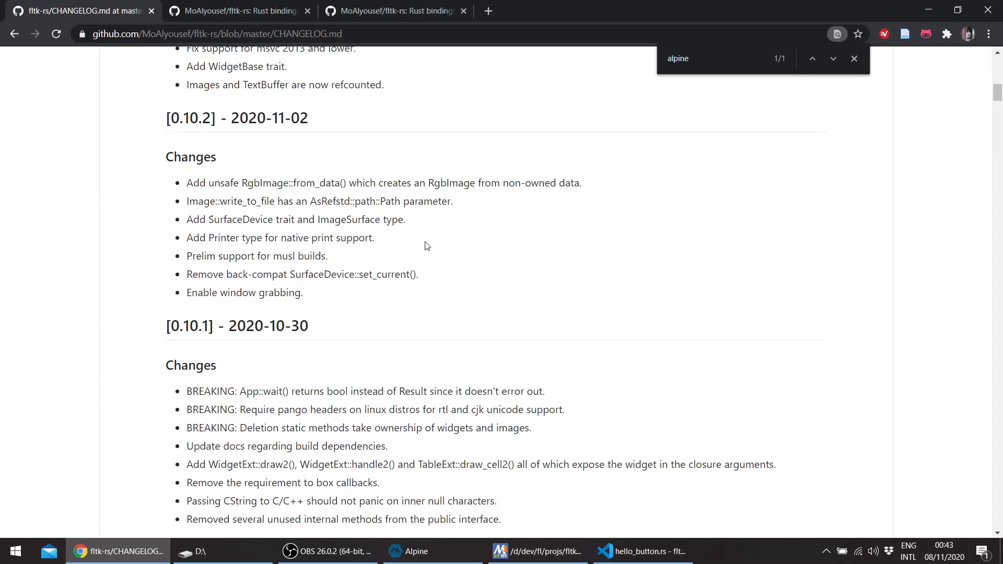
pyautogui.moveTo(428, 224)
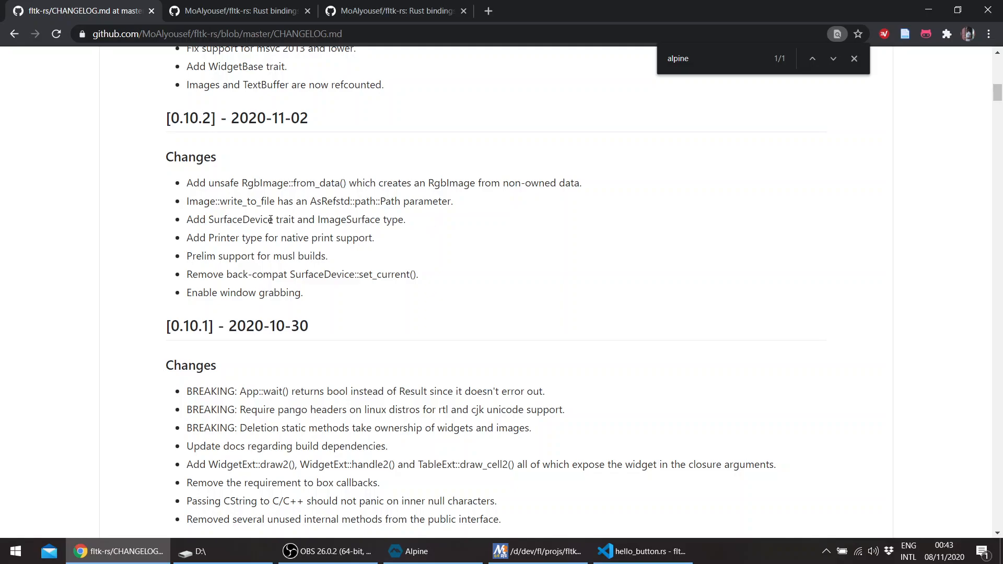
pyautogui.moveTo(273, 218)
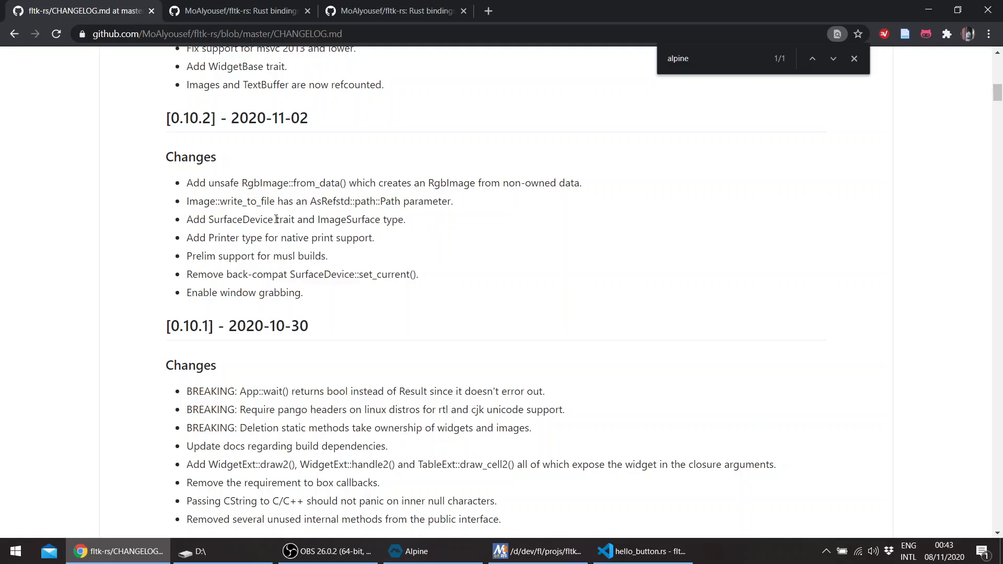
pyautogui.moveTo(483, 495)
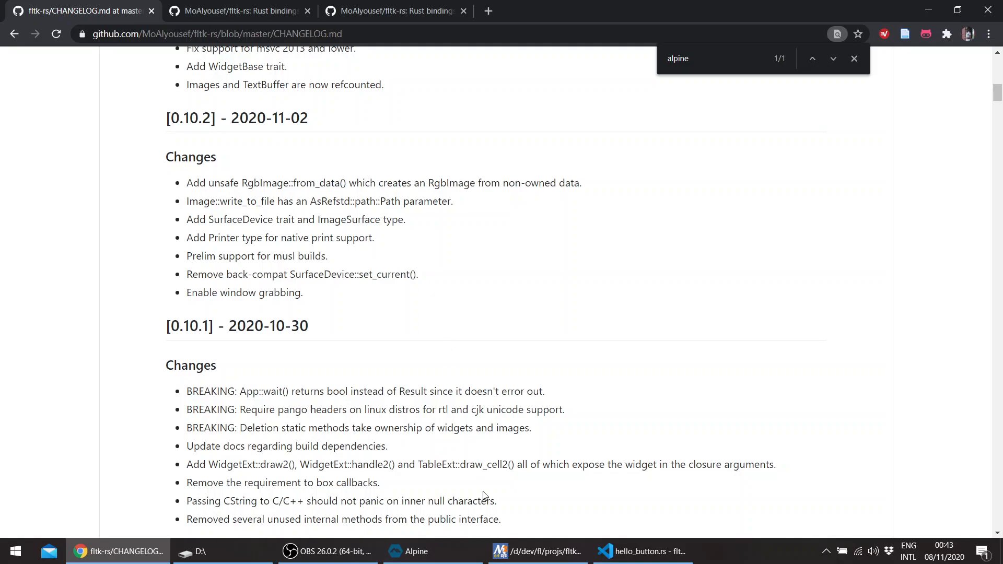
# In the MinGW terminal, run `cargo run --example editor` to launch the RustyEd window.
pyautogui.click(536, 551)
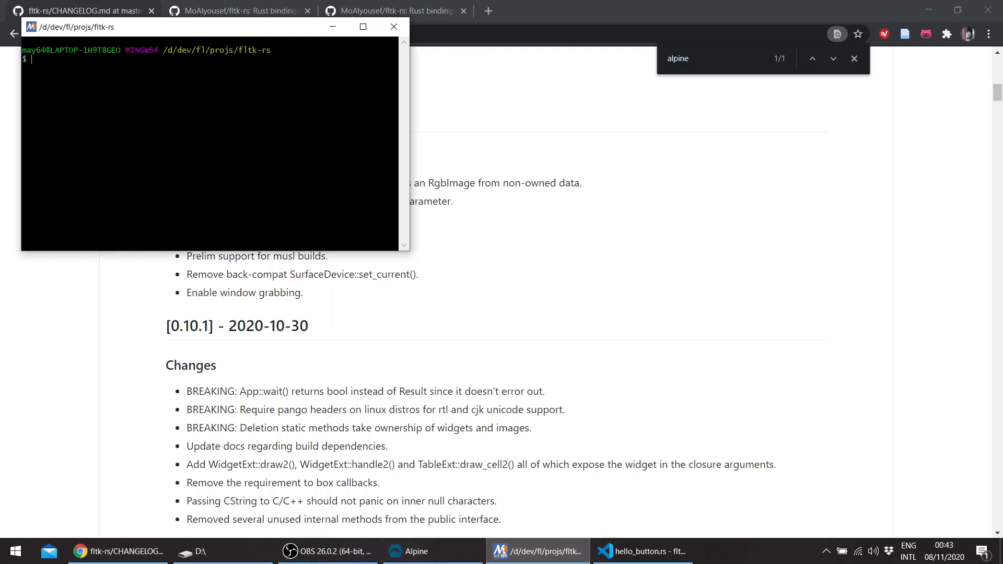
pyautogui.write('cargo')
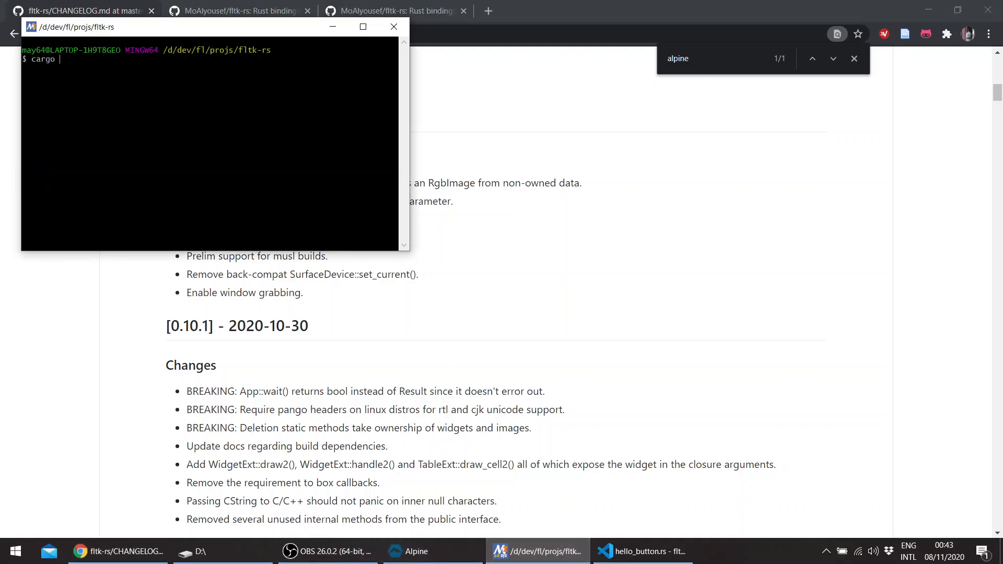
pyautogui.write('run')
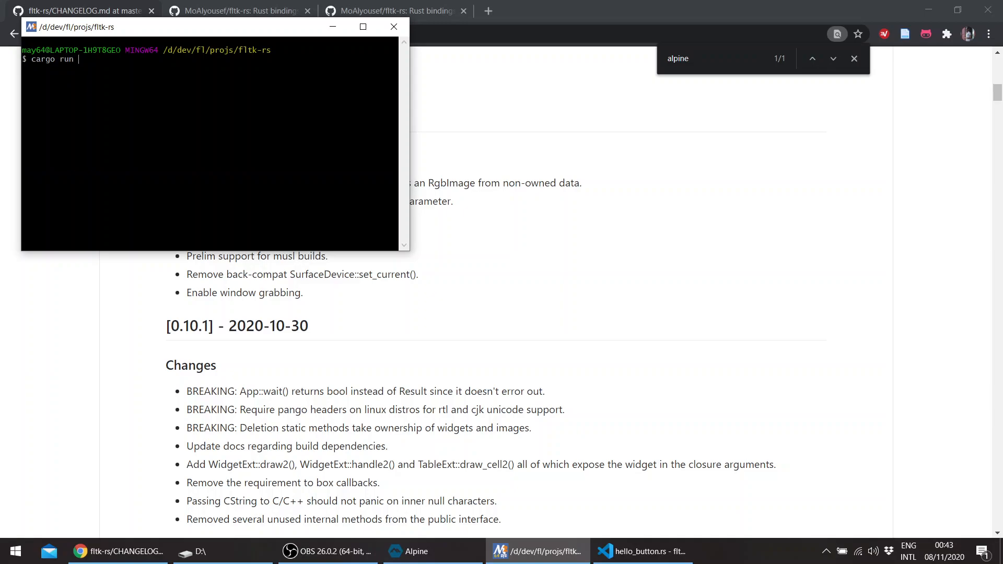
pyautogui.write('--example')
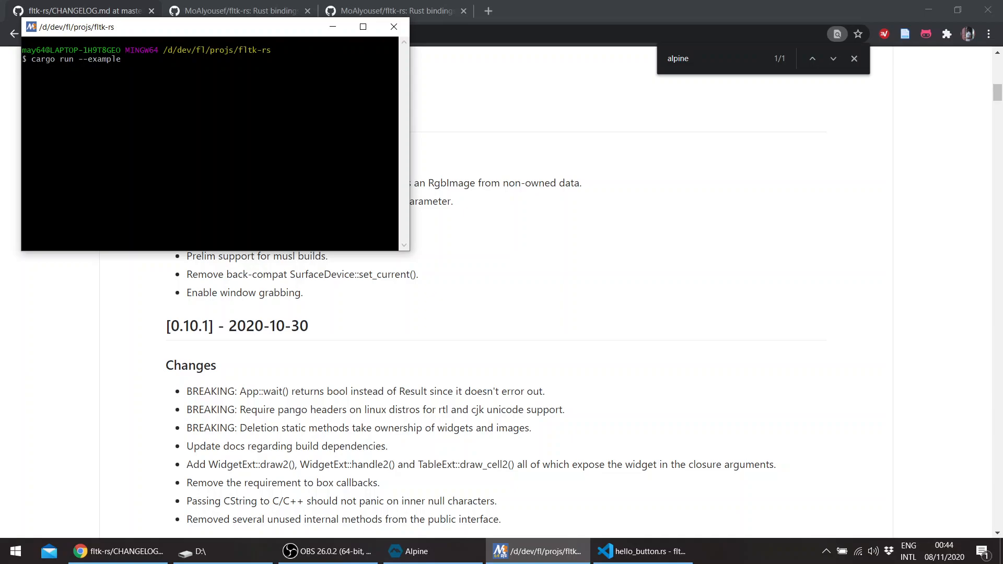
pyautogui.write('edit')
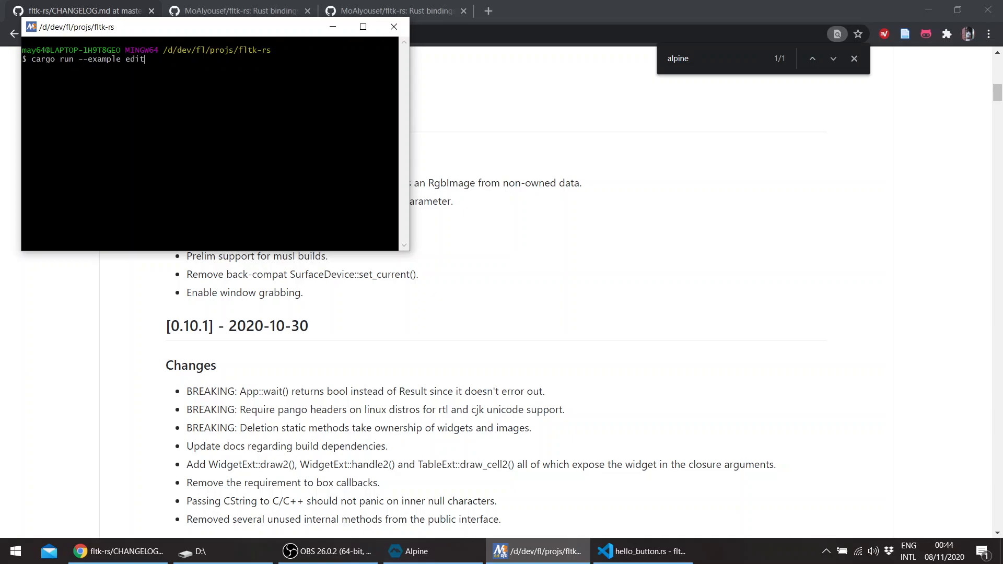
pyautogui.write('or')
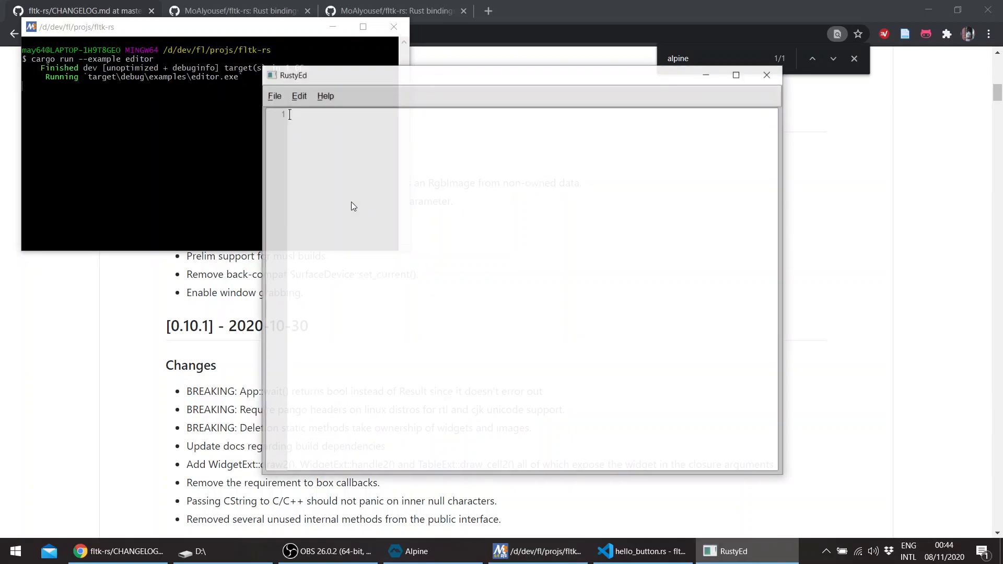
# Try File > Print on the empty RustyEd document, then cancel and quit the editor.
pyautogui.click(272, 95)
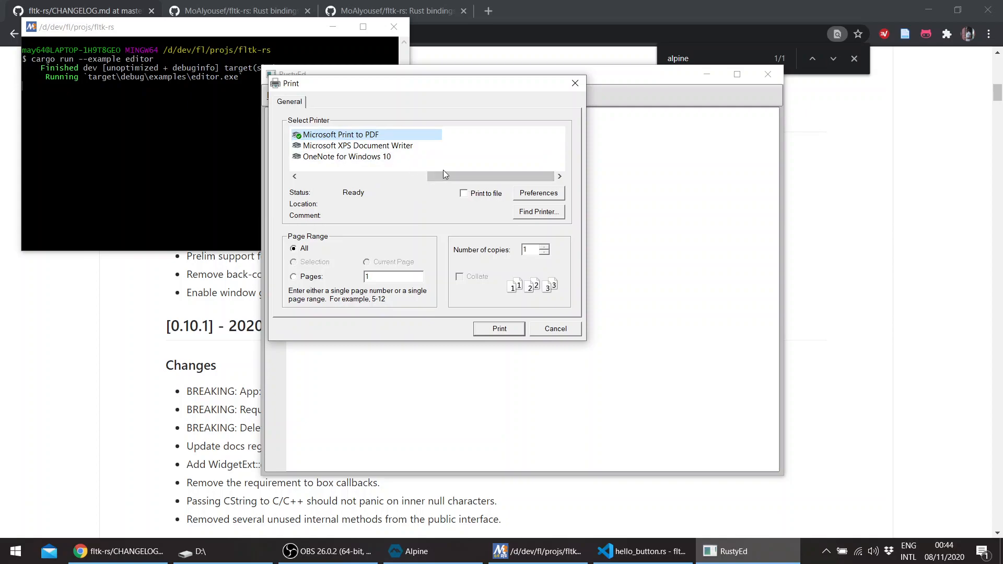
pyautogui.moveTo(373, 154)
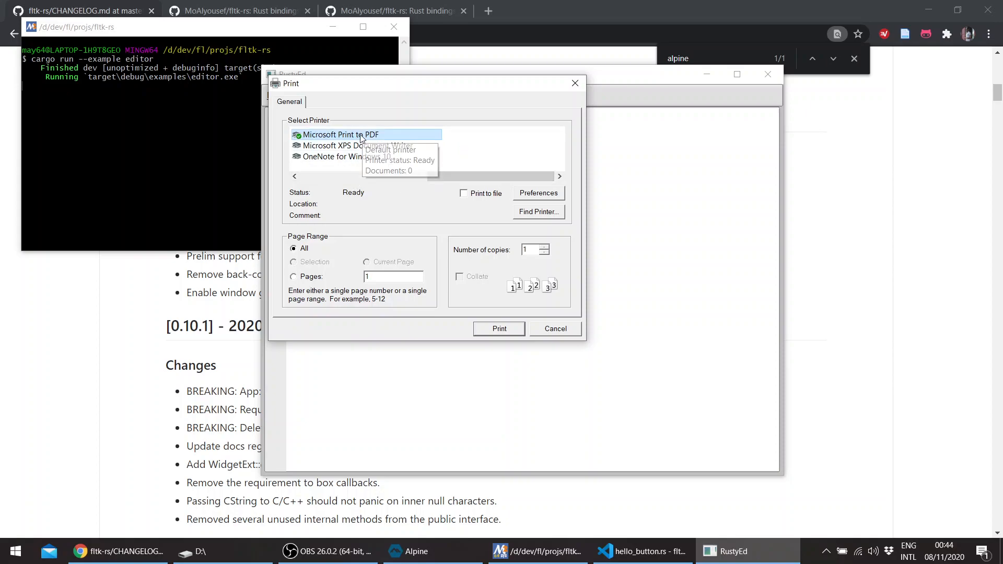
pyautogui.click(498, 328)
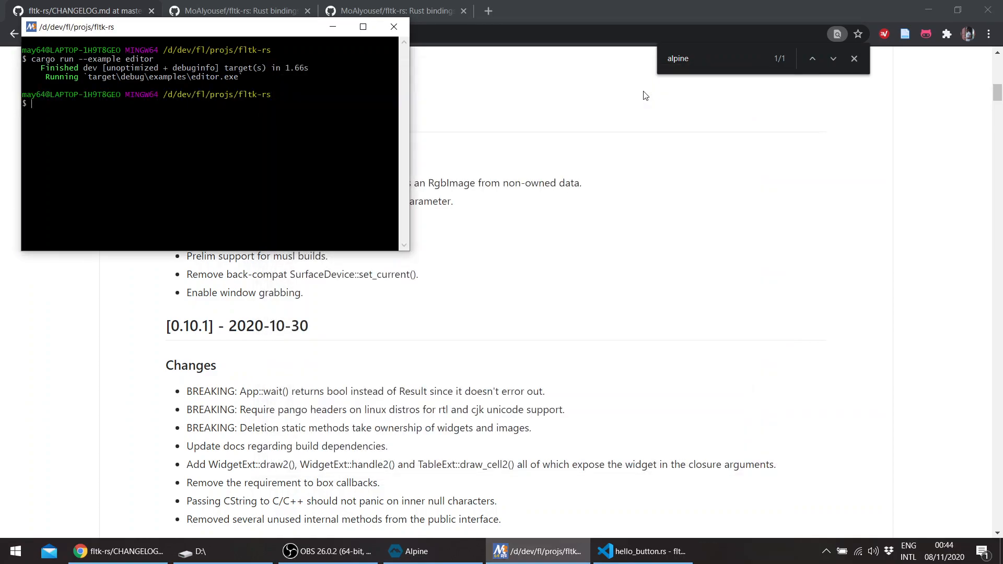
# Relaunch the editor on Cargo.toml and print it to PDF, overwriting temp.pdf on drive D.
pyautogui.write('cargo run --example editor -- f')
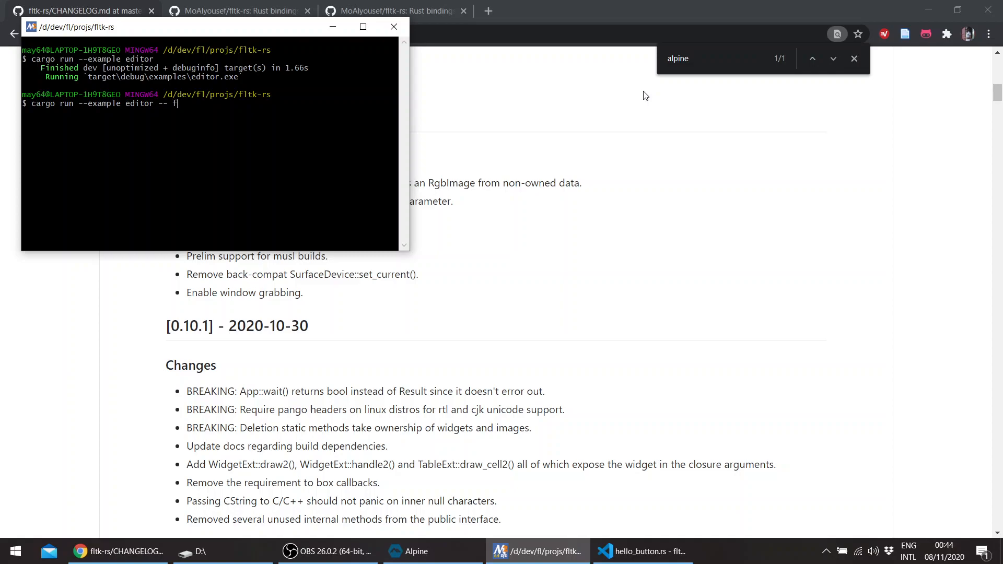
pyautogui.write('Cargo.toml')
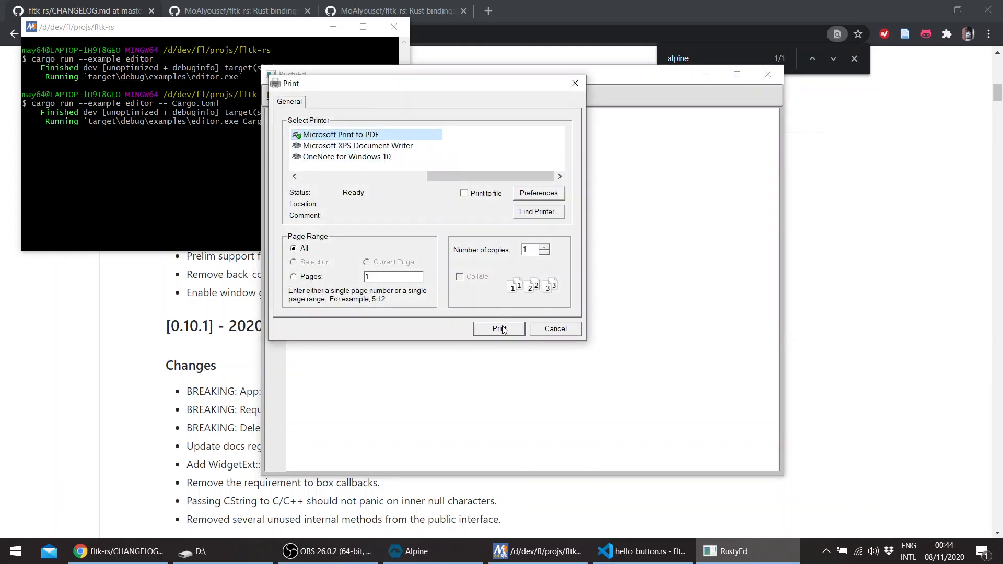
pyautogui.click(499, 328)
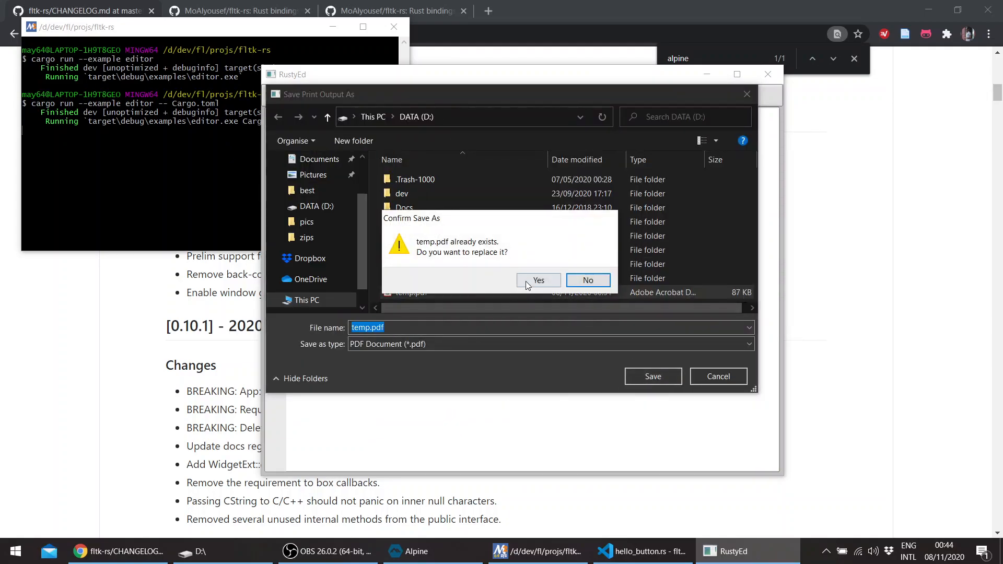
pyautogui.click(538, 280)
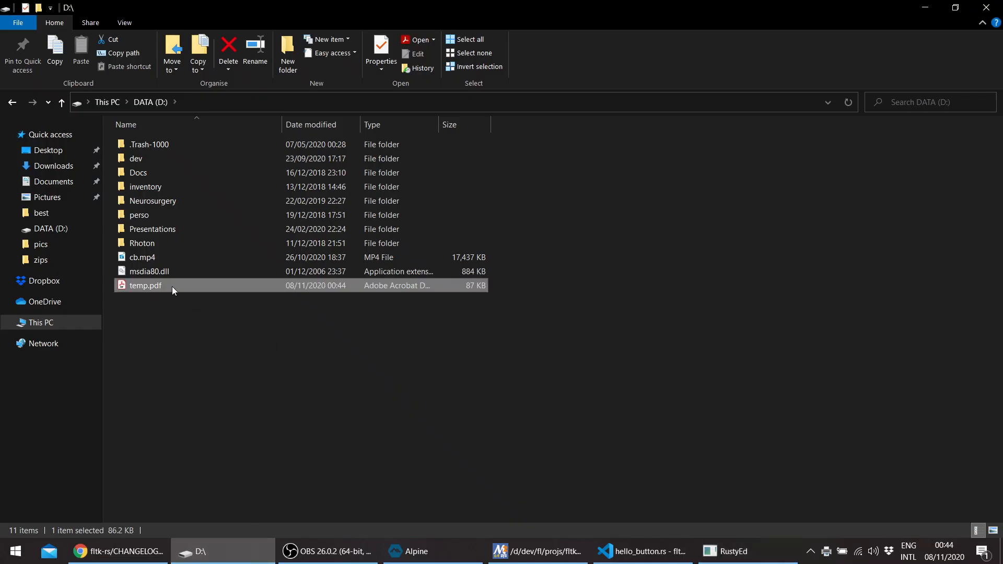
# Open the freshly printed temp.pdf from drive D, then return to the MinGW terminal.
pyautogui.doubleClick(144, 286)
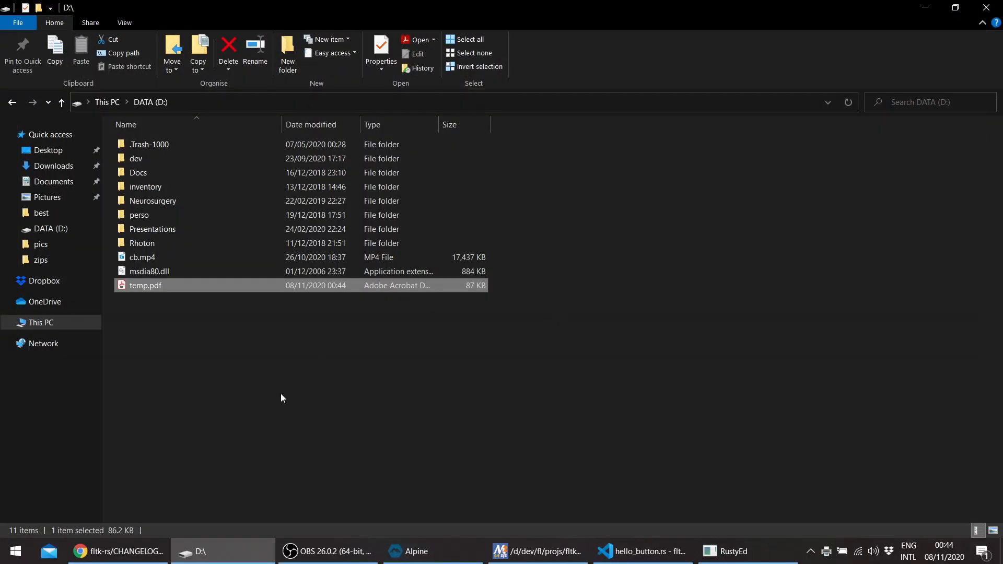
pyautogui.click(537, 552)
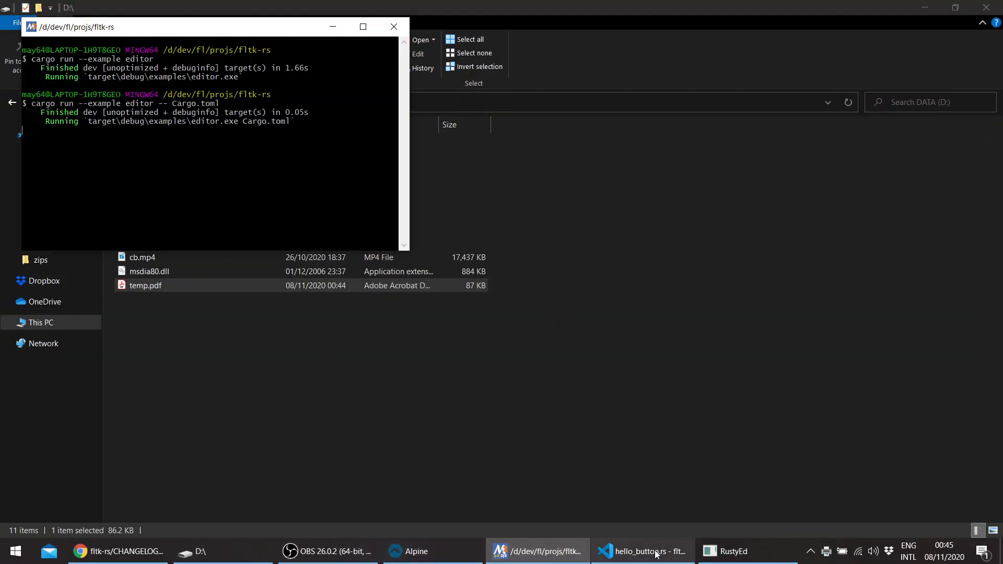
# In VS Code, find 'Printer' in editor.rs to reach the Print match arm.
pyautogui.click(641, 550)
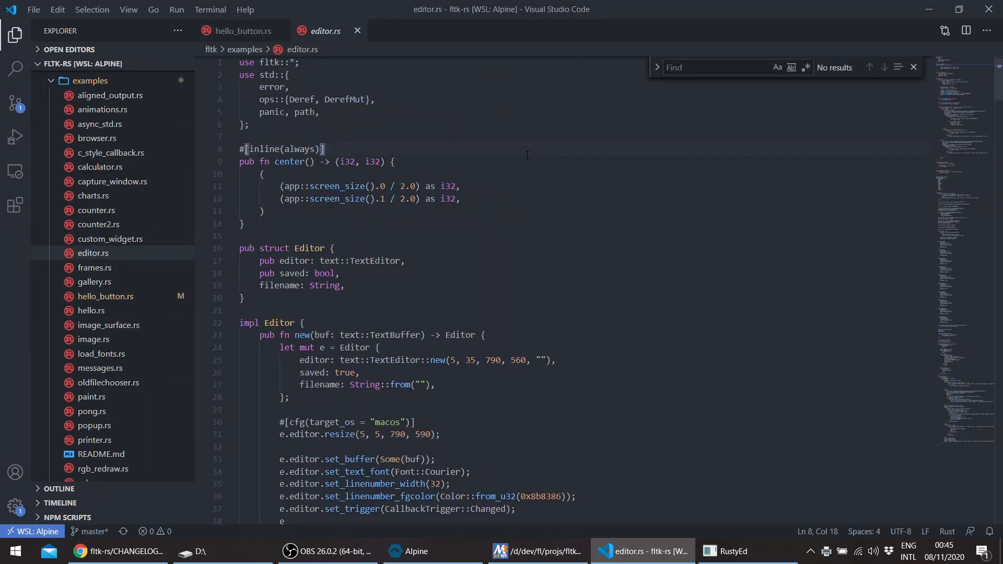
pyautogui.write('Printer')
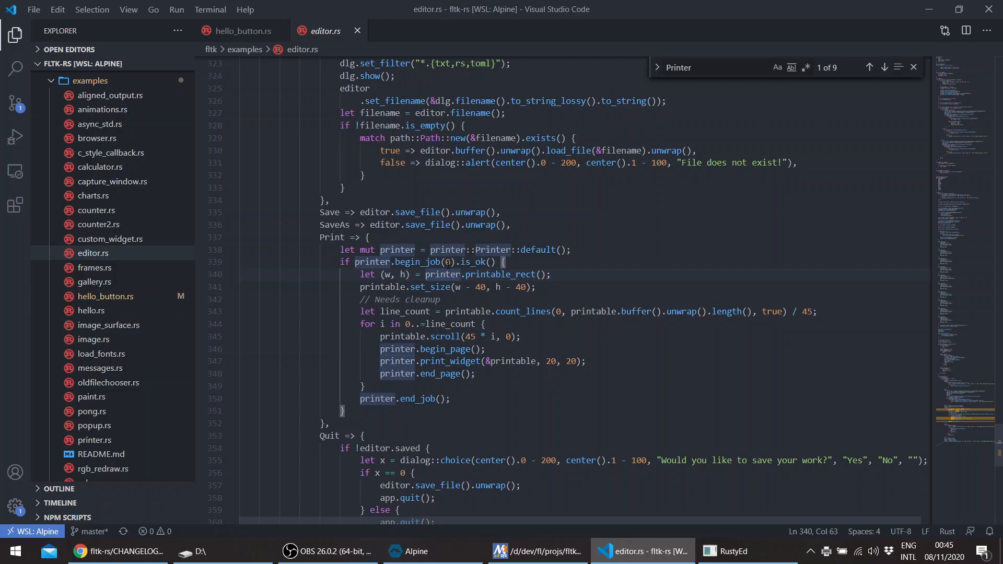
pyautogui.scroll(-3)
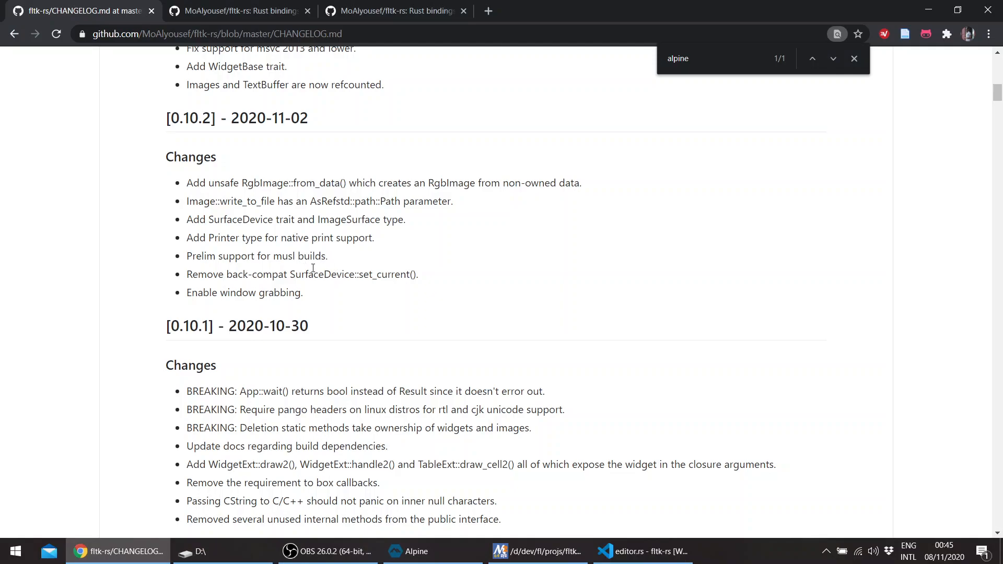
# Review the 0.10.5 changelog entries, then return to VS Code's editor.rs.
pyautogui.scroll(3)
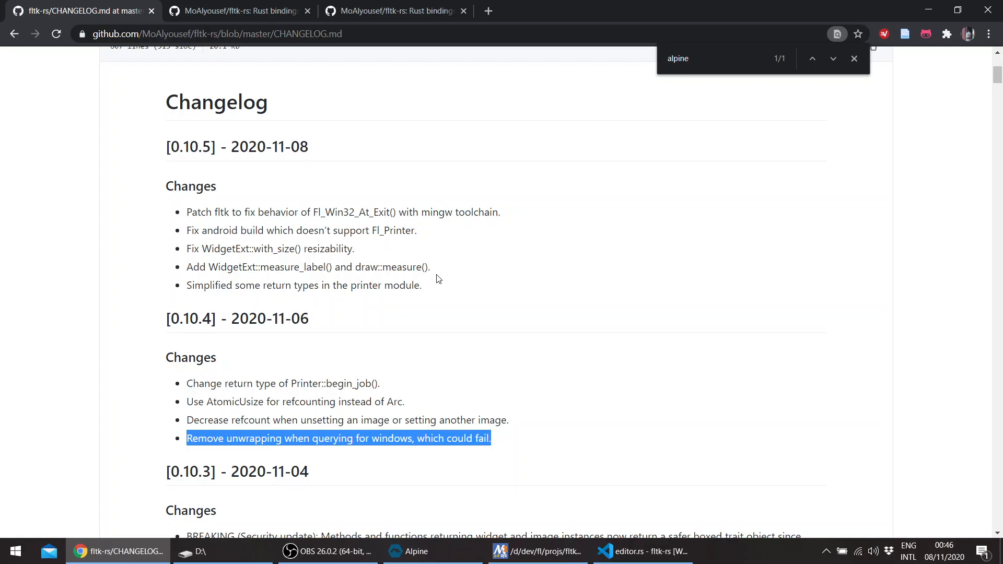
pyautogui.click(639, 551)
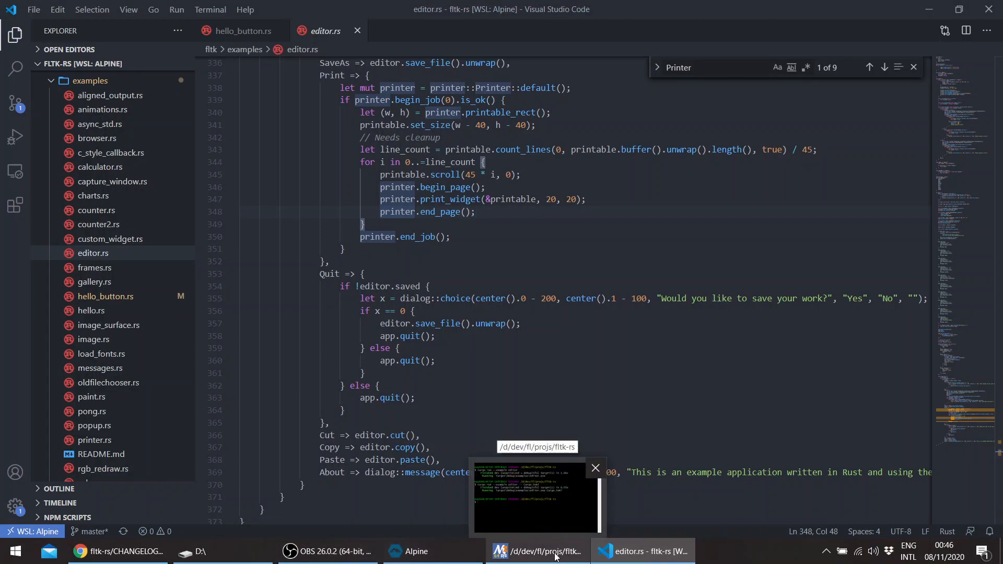
# In hello_button.rs, comment out the unused Frame::new line with Ctrl+/.
pyautogui.click(537, 551)
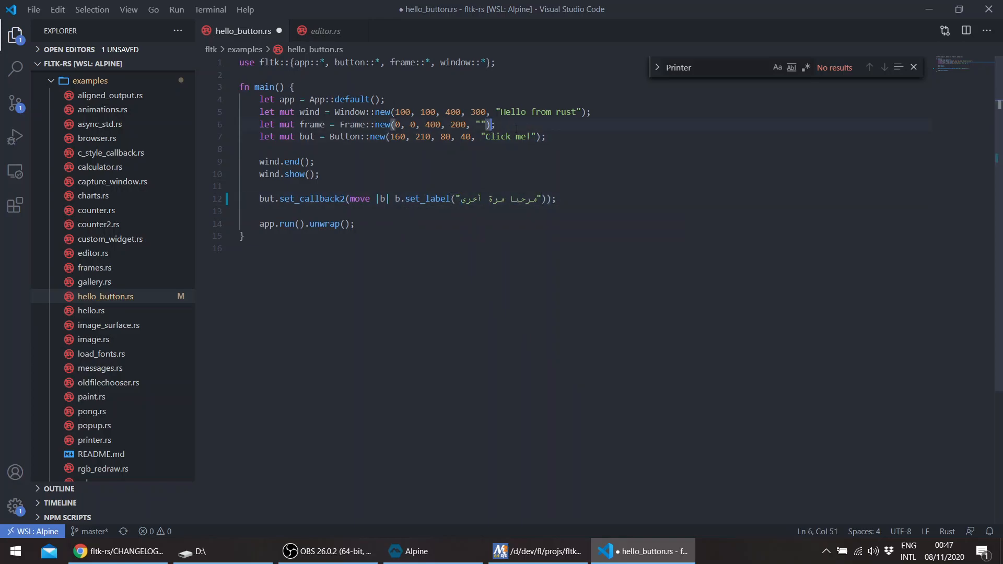
pyautogui.press('ctrl+/')
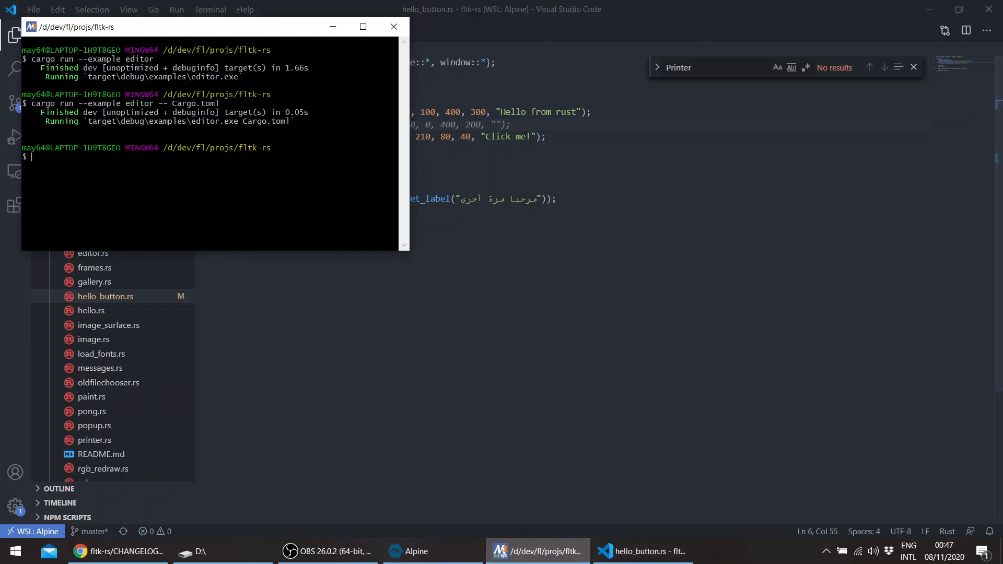
# Run cargo run --example hello_button, click 'Click me!' to see the Arabic label, and close it.
pyautogui.write('cargo run --example editor -- Cargo.toml')
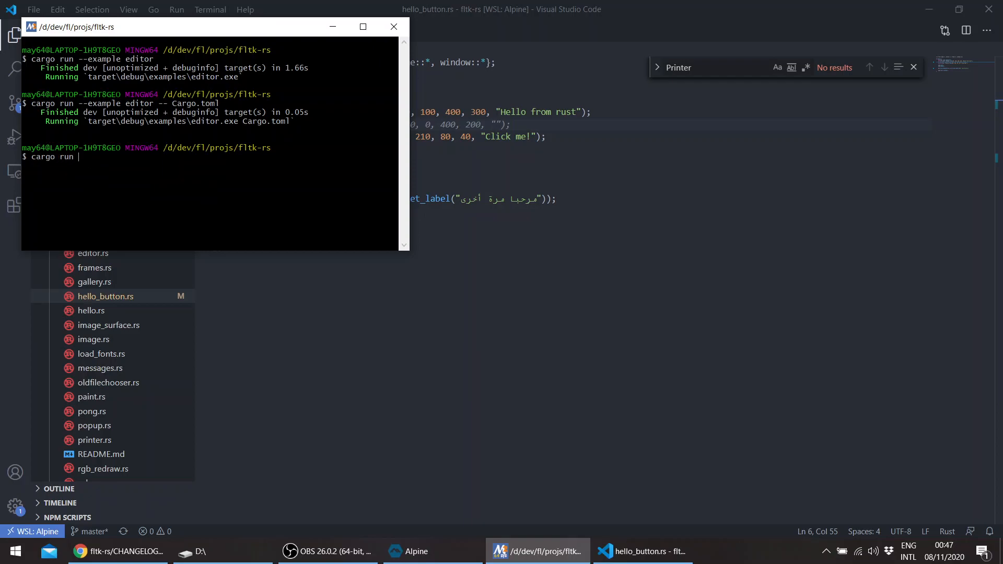
pyautogui.write('--e')
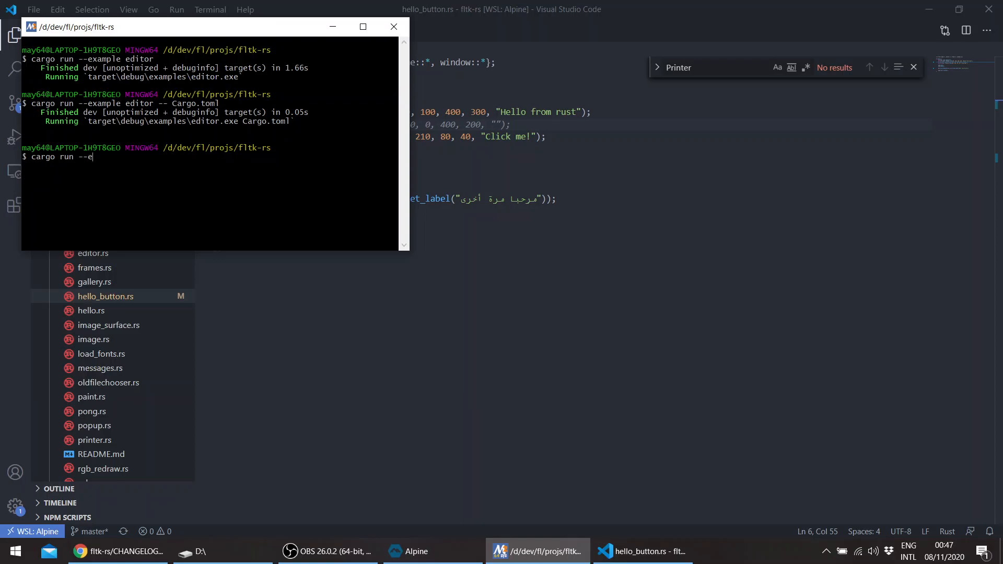
pyautogui.write('xample hello_button')
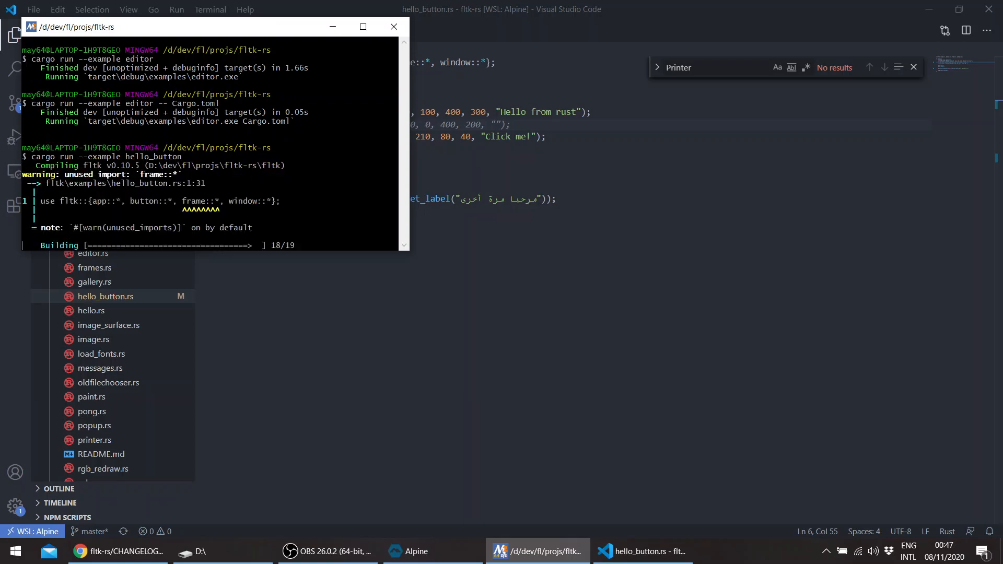
pyautogui.moveTo(566, 186)
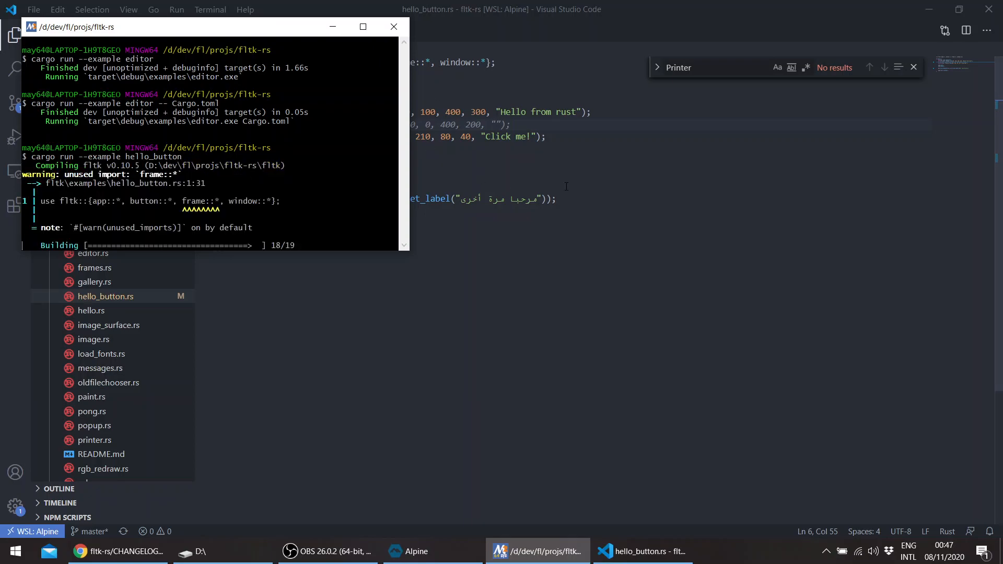
pyautogui.moveTo(483, 217)
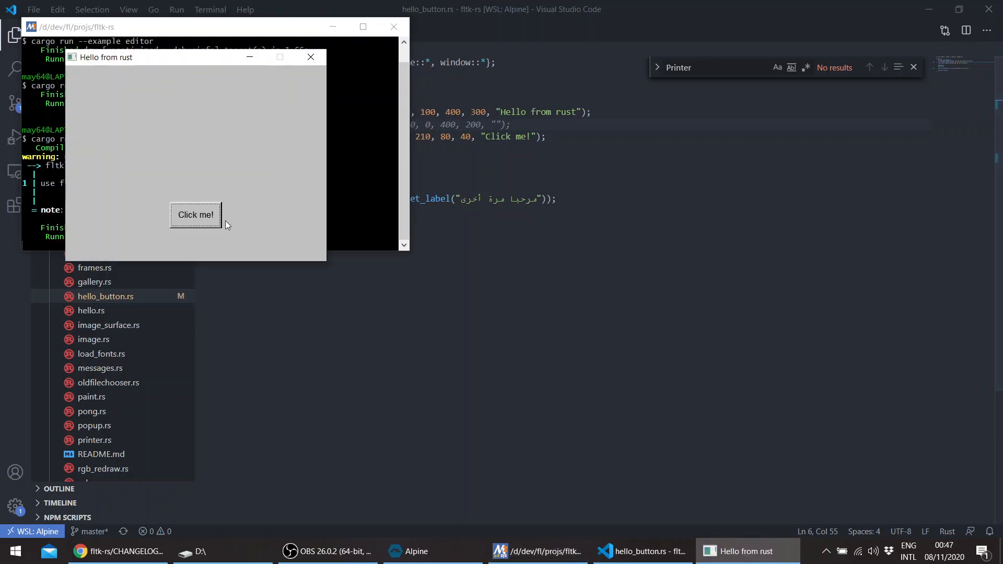
pyautogui.click(196, 214)
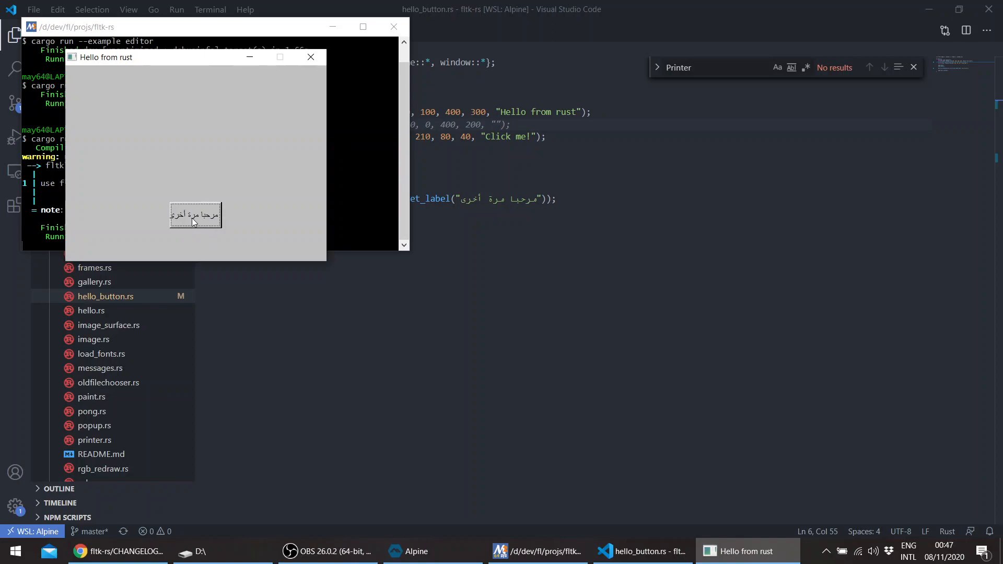
pyautogui.moveTo(222, 236)
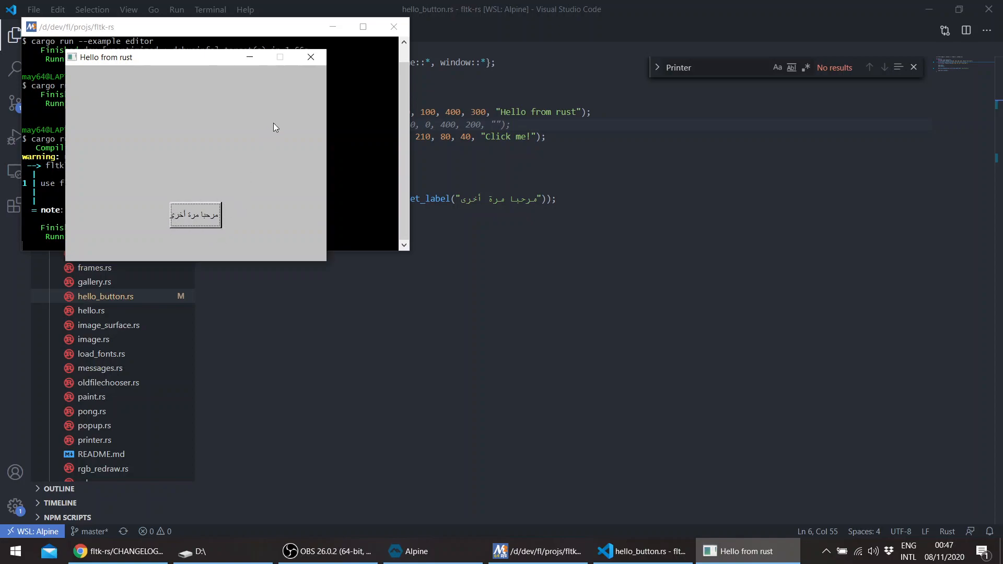
pyautogui.moveTo(311, 56)
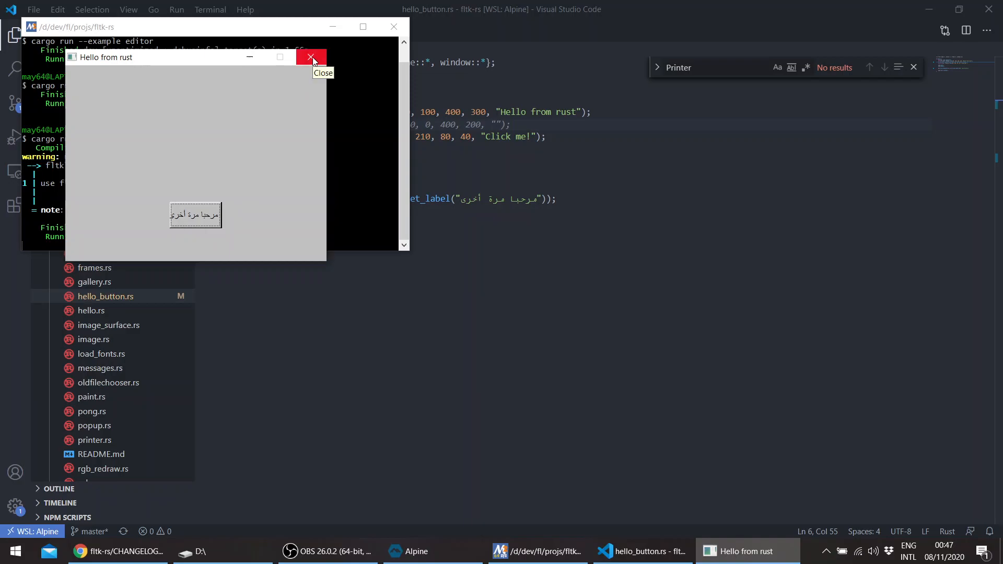
pyautogui.click(310, 56)
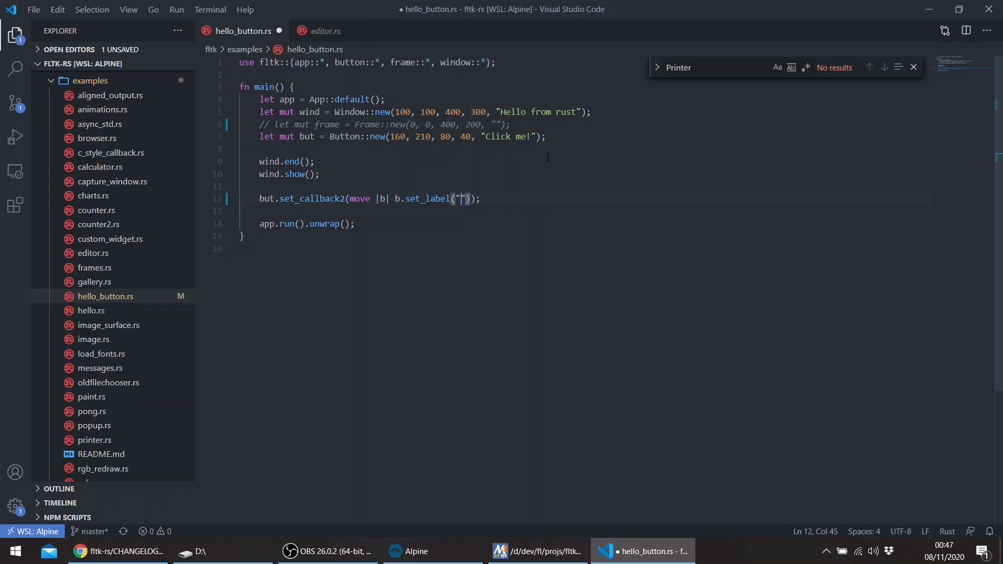
# Change the callback label to "Hello world again", rerun the example, and delete the unused frame import.
pyautogui.write('Hello again')
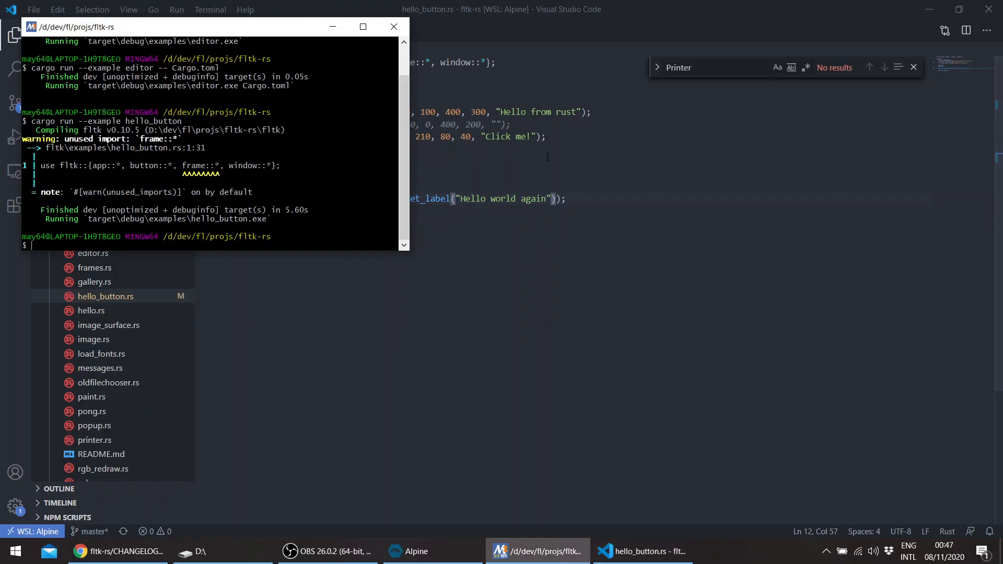
pyautogui.write('cargo run --example hello_button')
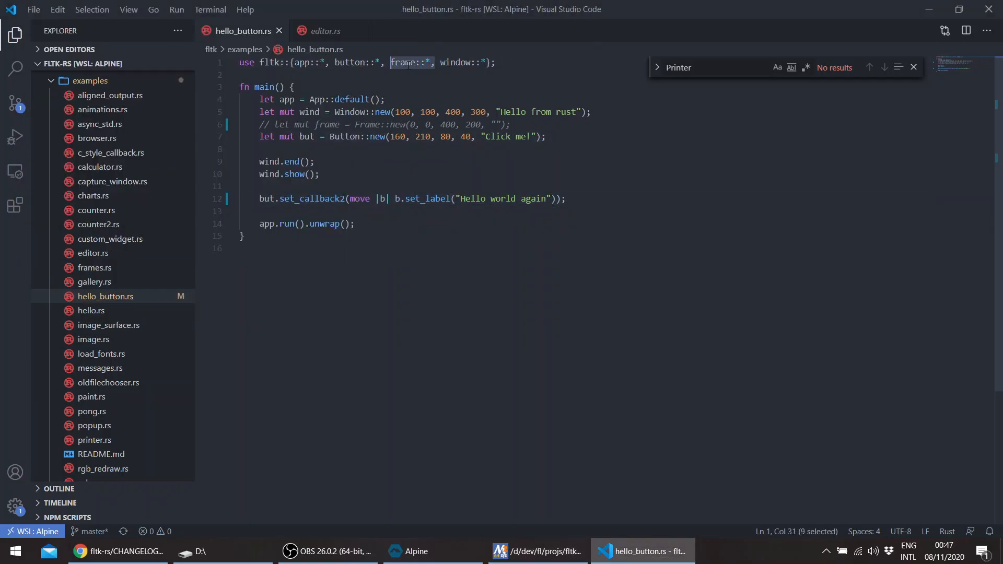
pyautogui.press('Delete')
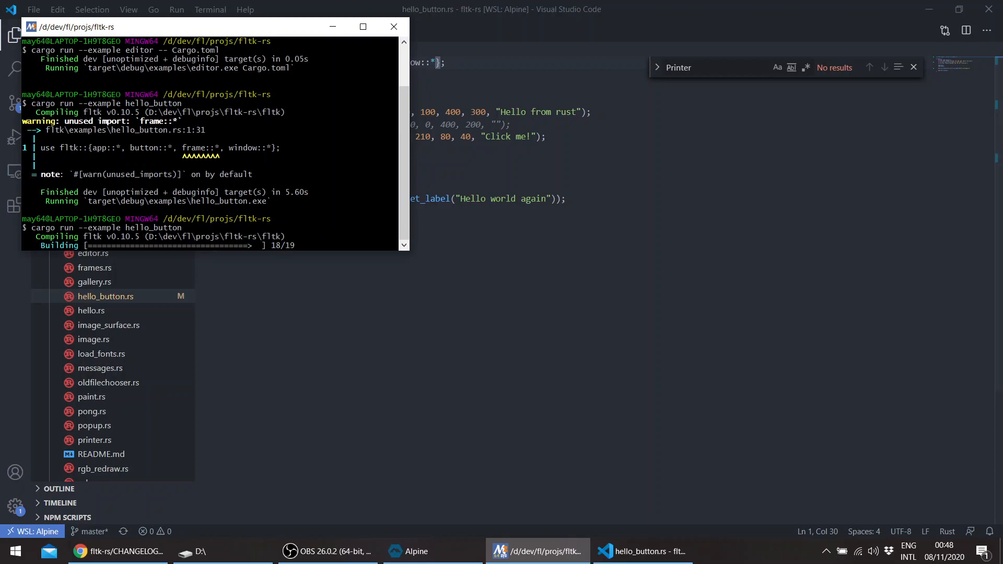
pyautogui.scroll(-3)
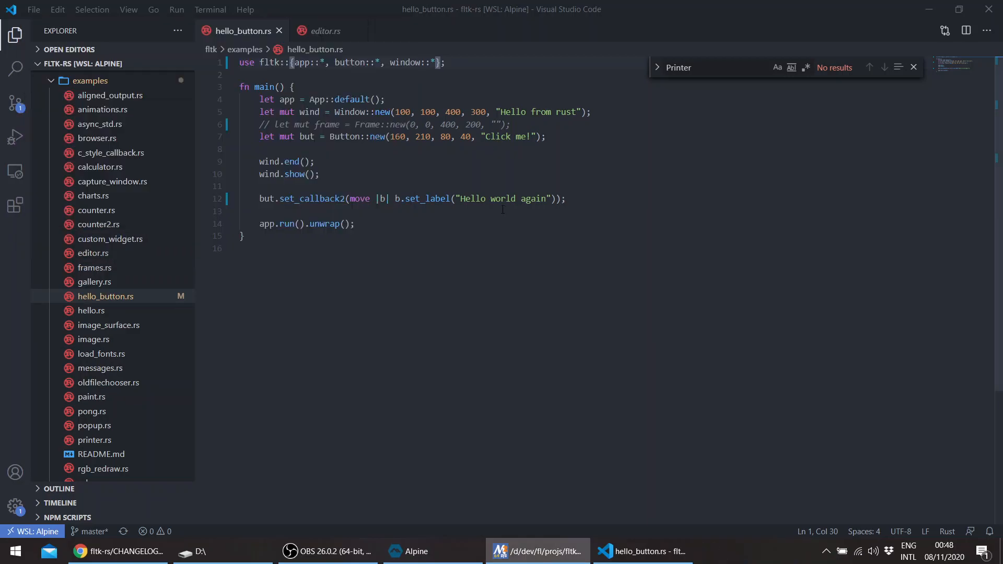
# Restructure set_callback2 into a block body containing b.set_label("Hello world again").
pyautogui.write('{')
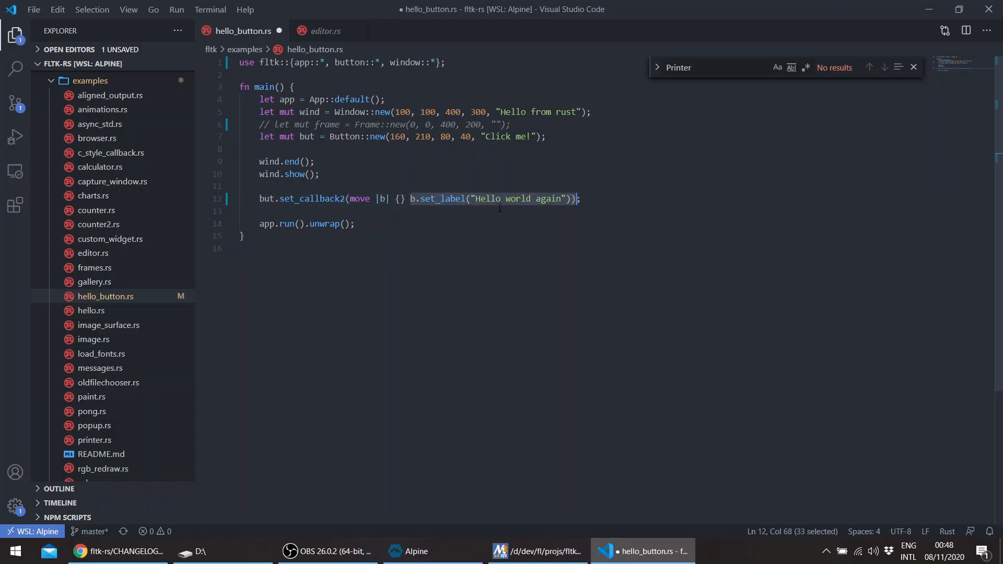
pyautogui.press('Delete')
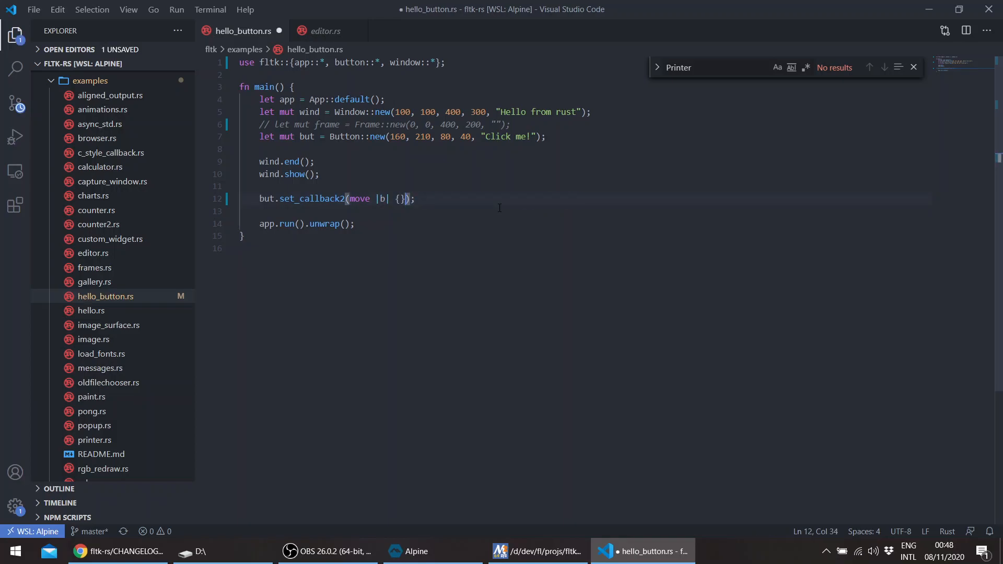
pyautogui.write('b.set_label("Hello world again")')
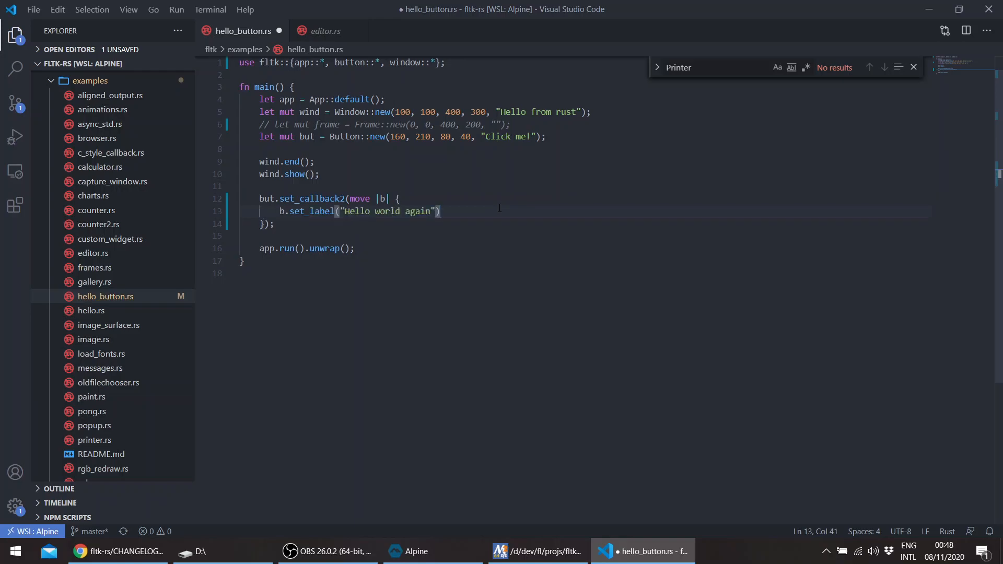
pyautogui.press('Enter')
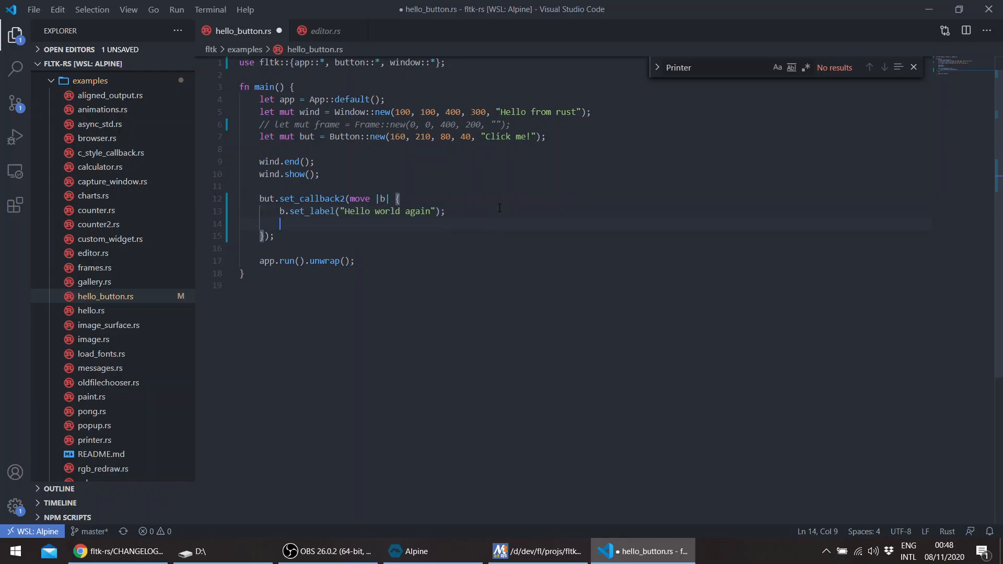
# Add let (w, _) = b.measure_label(); and a tentative b.resize() line.
pyautogui.write('let')
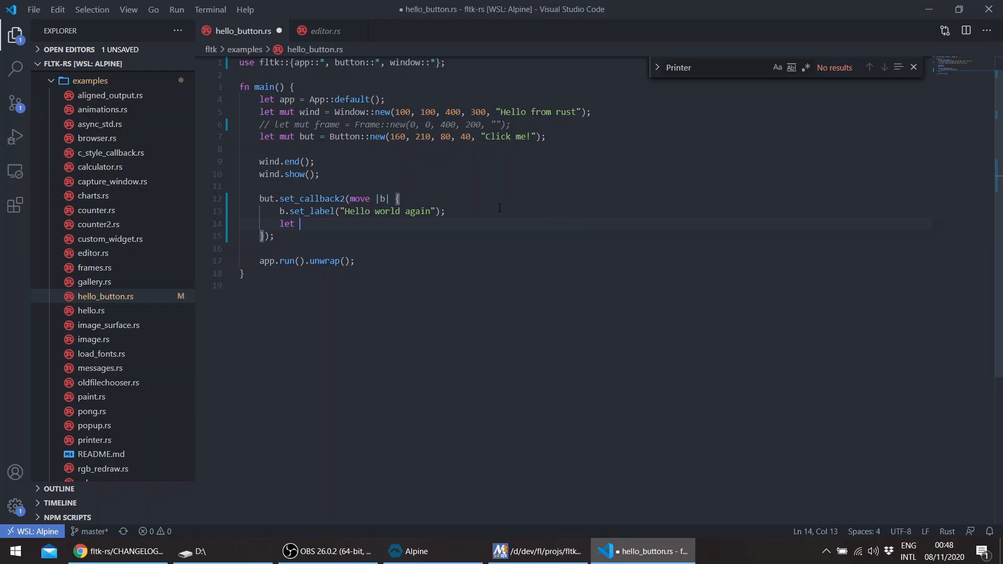
pyautogui.write('(x)')
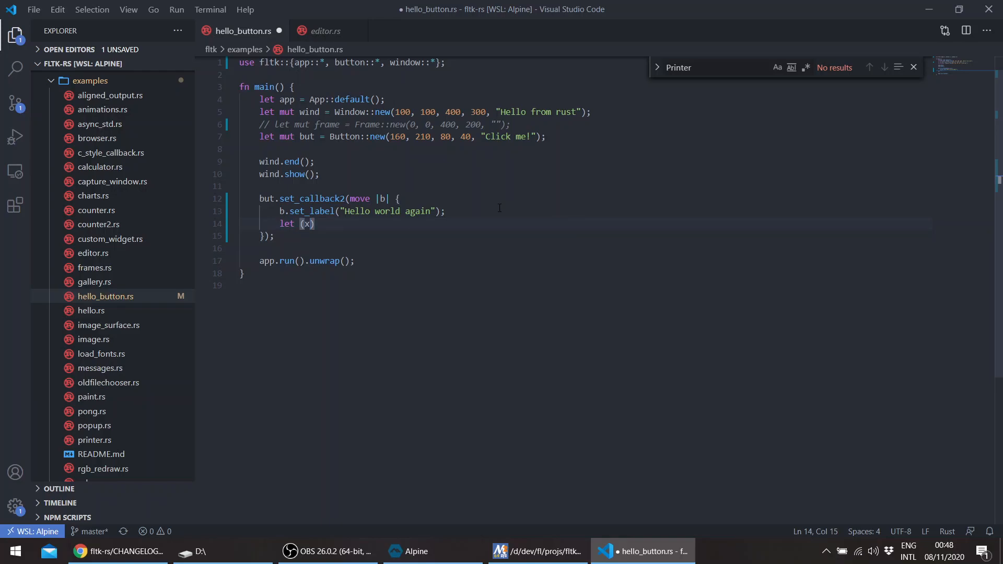
pyautogui.write(', _')
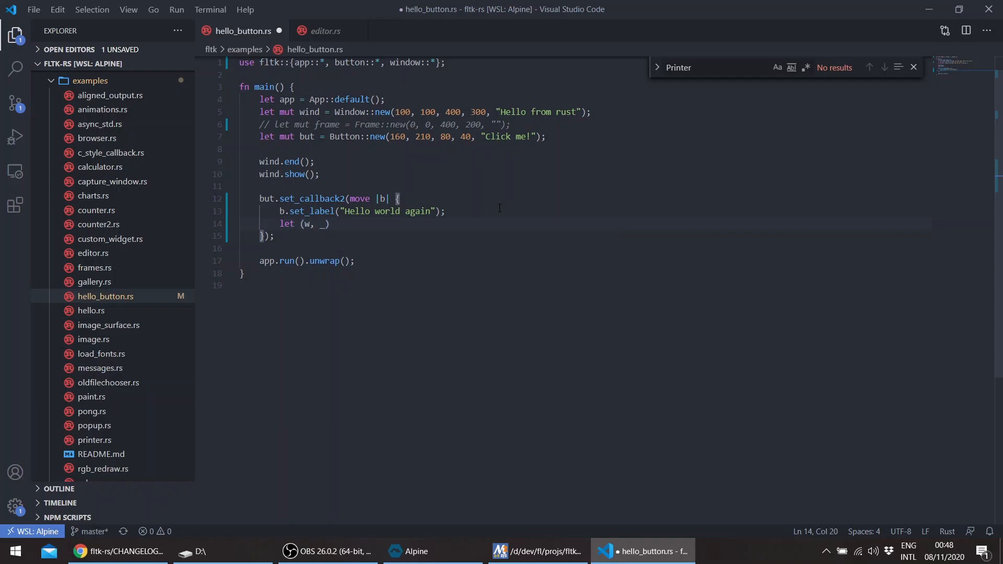
pyautogui.write('= b.')
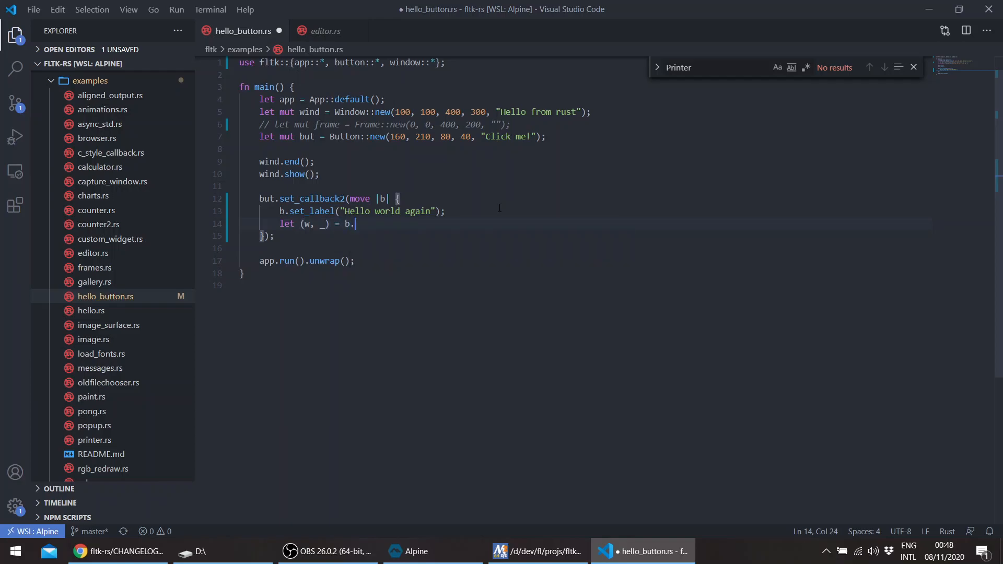
pyautogui.write('measure_label();')
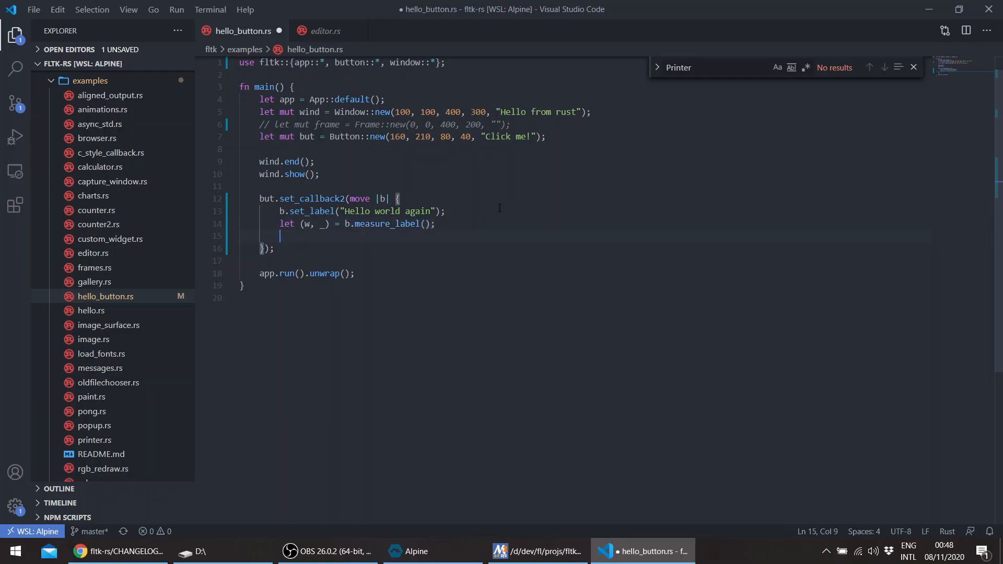
pyautogui.write('b.resiz')
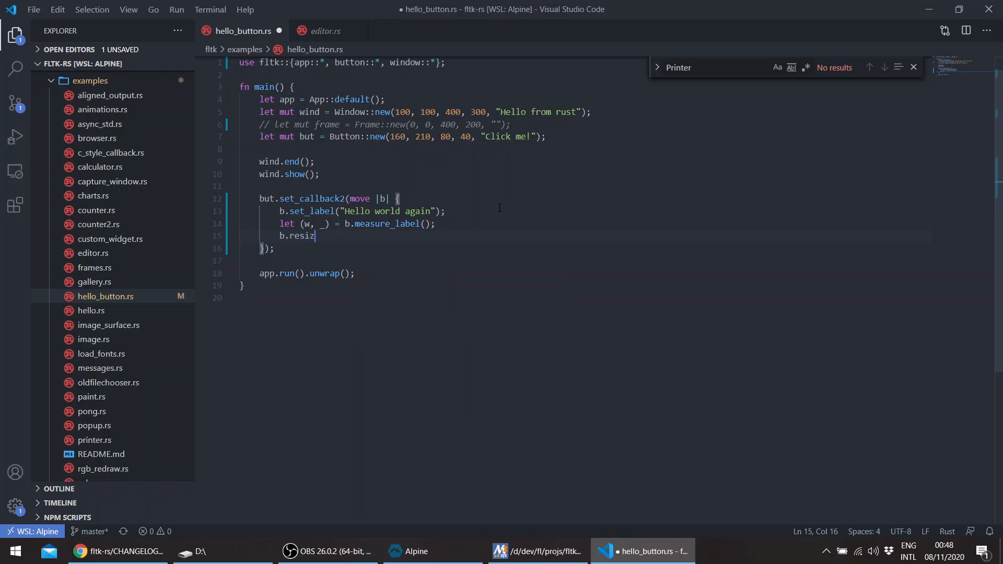
pyautogui.write('()')
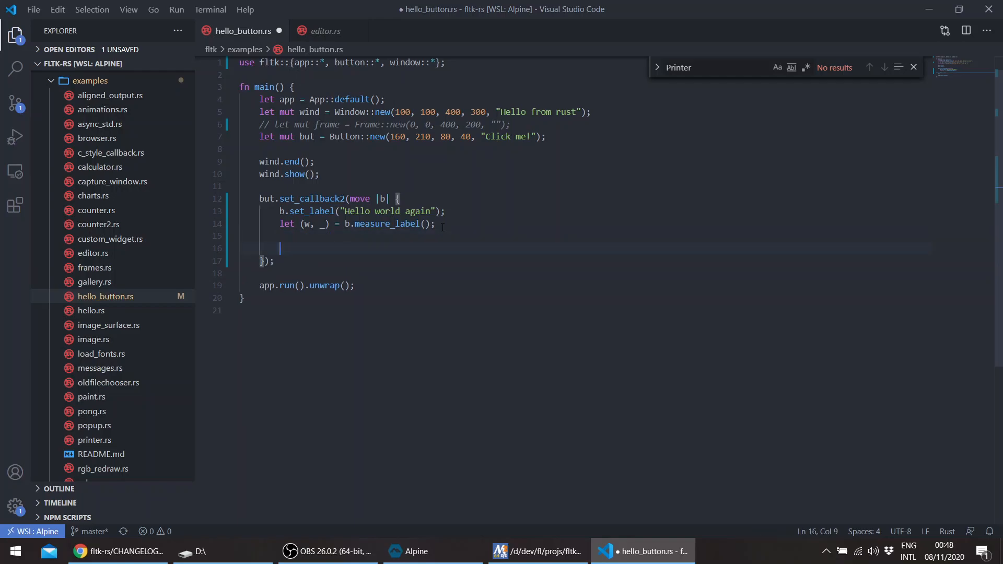
# Replace the blank line with println!("{}", w); then run the example and click Click me!
pyautogui.press('Backspace')
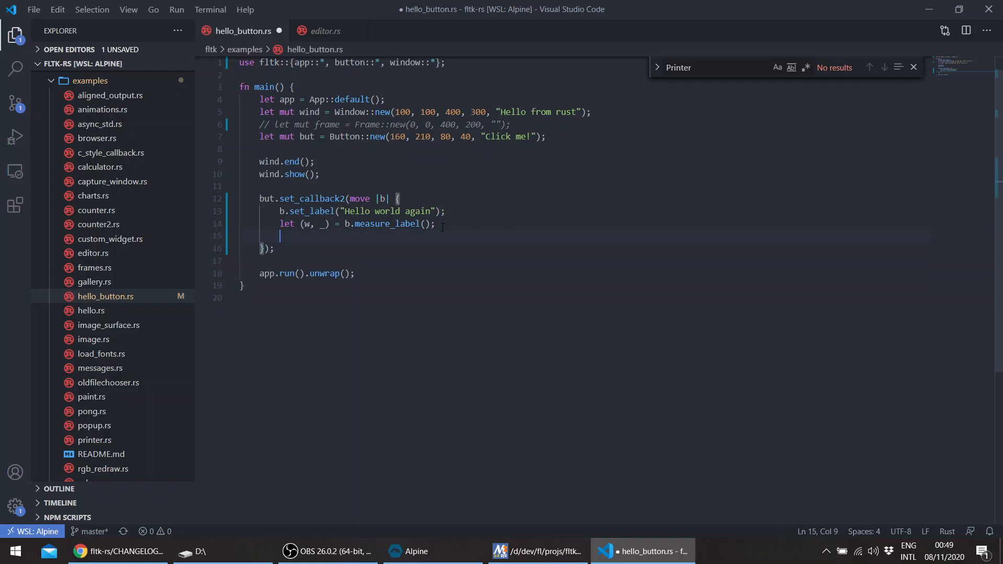
pyautogui.write('println!')
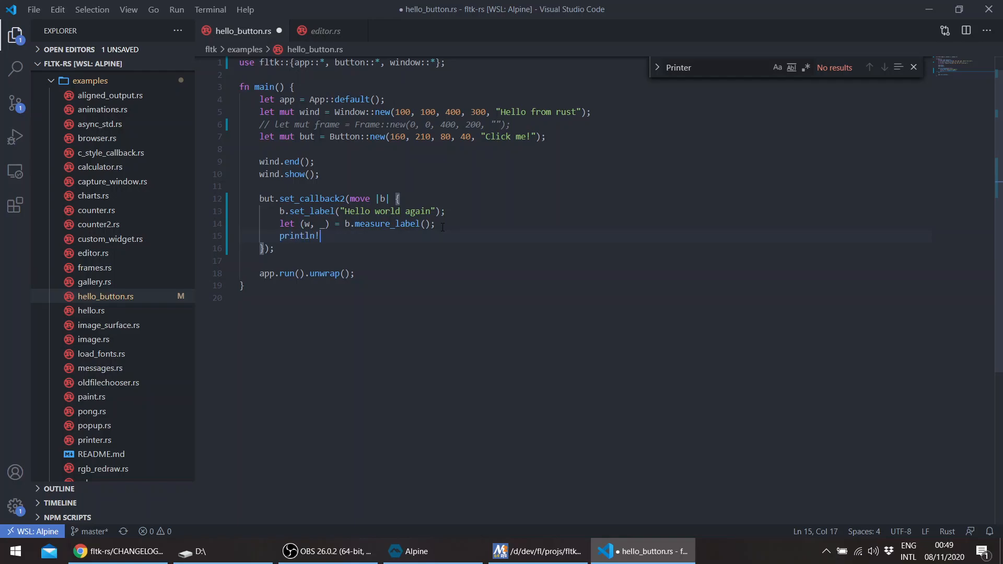
pyautogui.write('("{}")')
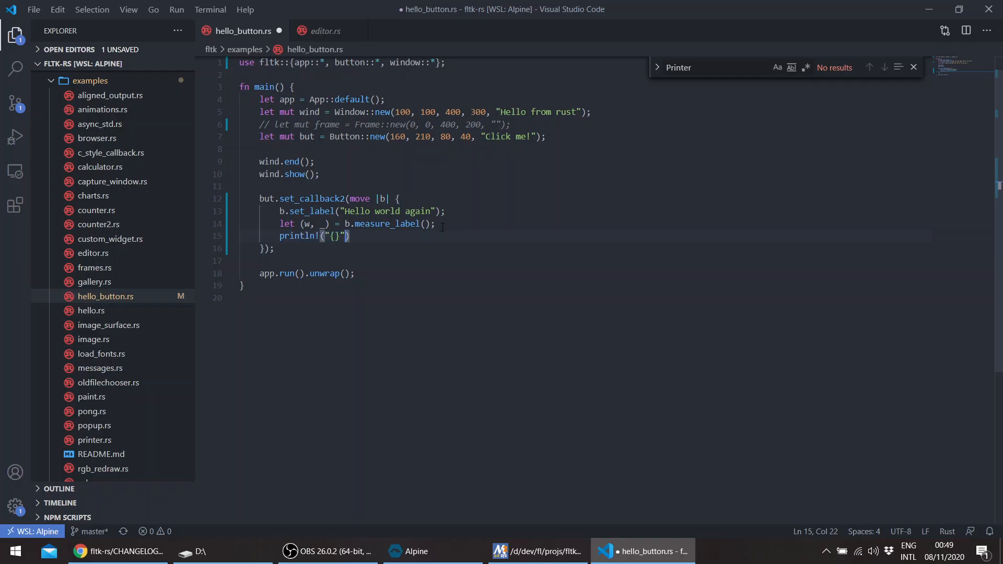
pyautogui.write(', w')
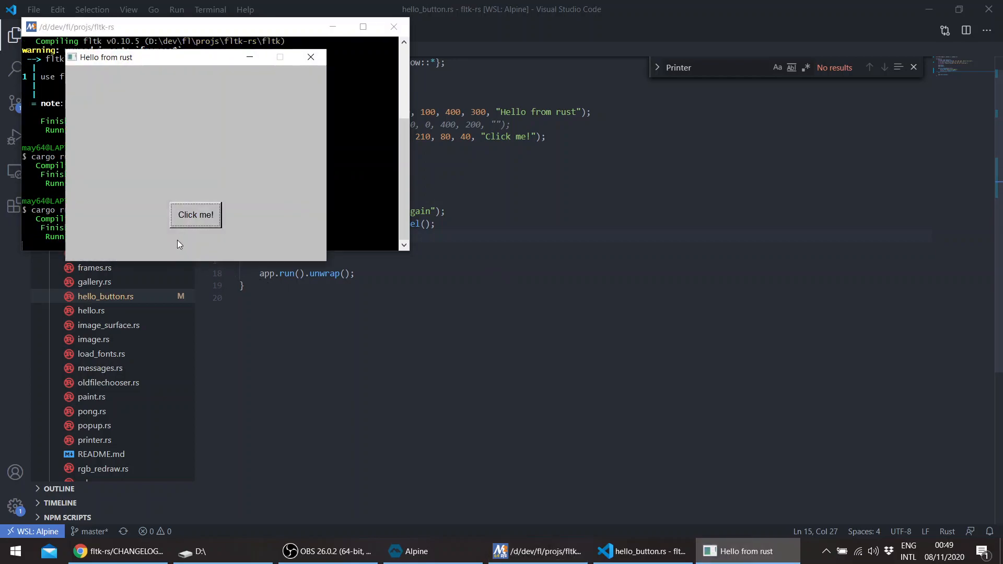
pyautogui.click(196, 214)
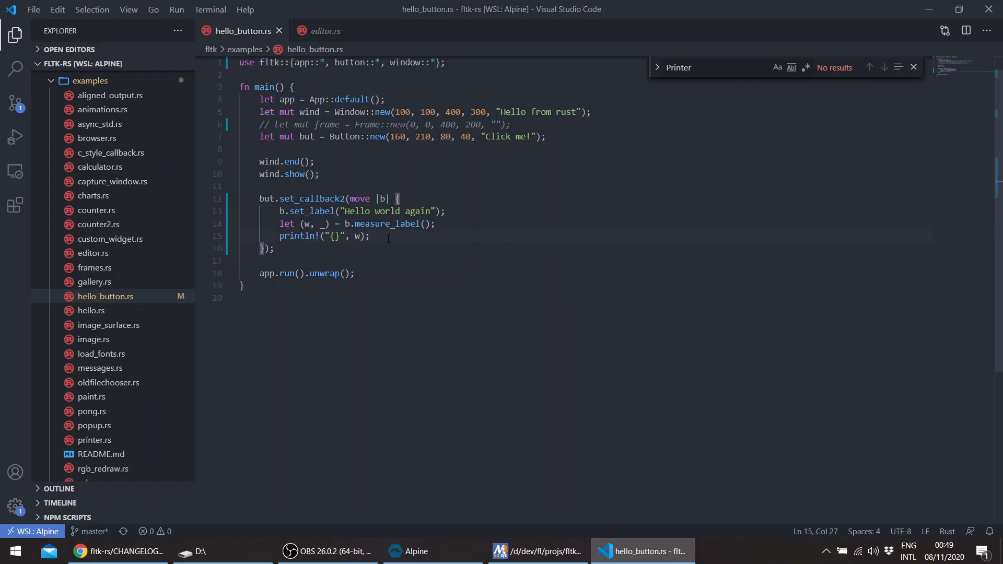
# Add b.resize(145, 210, 110, 40); below the println in the callback.
pyautogui.write('b/')
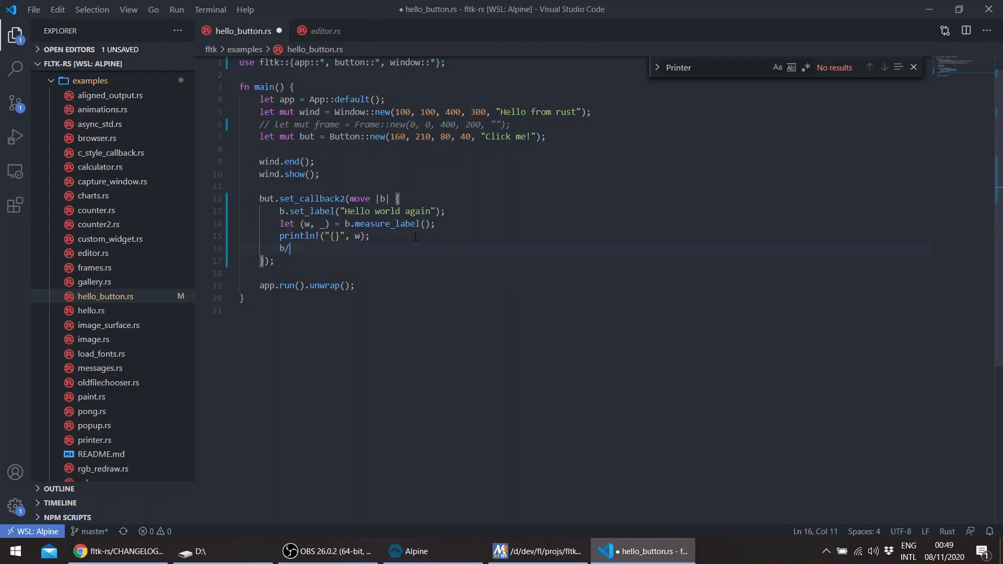
pyautogui.write('resize(')
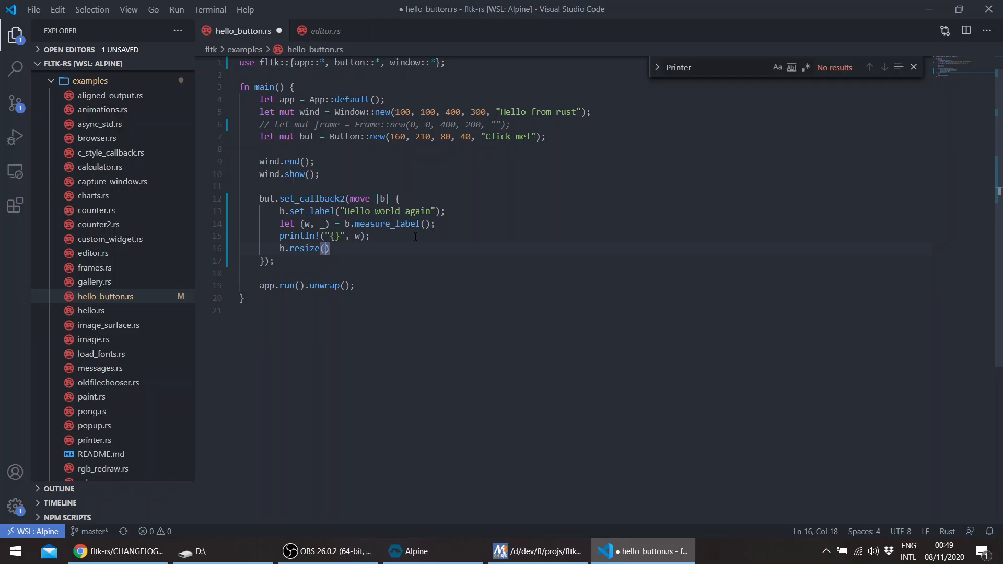
pyautogui.write('145')
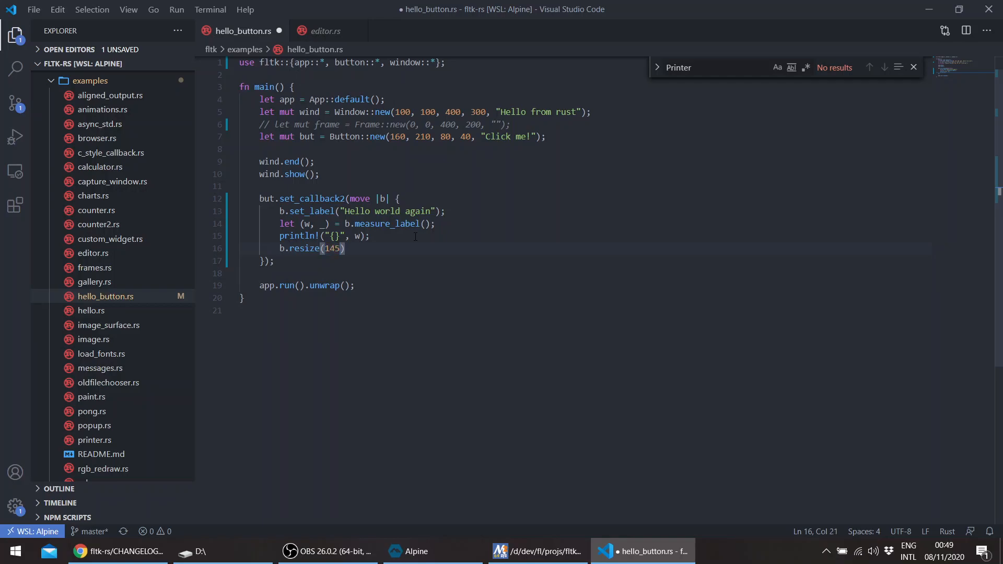
pyautogui.write(', 210')
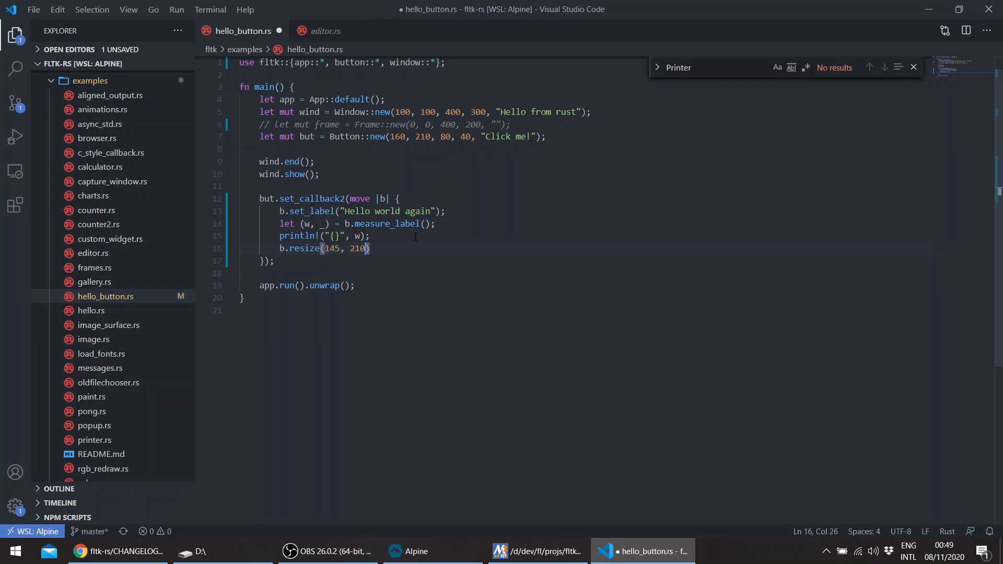
pyautogui.write(',')
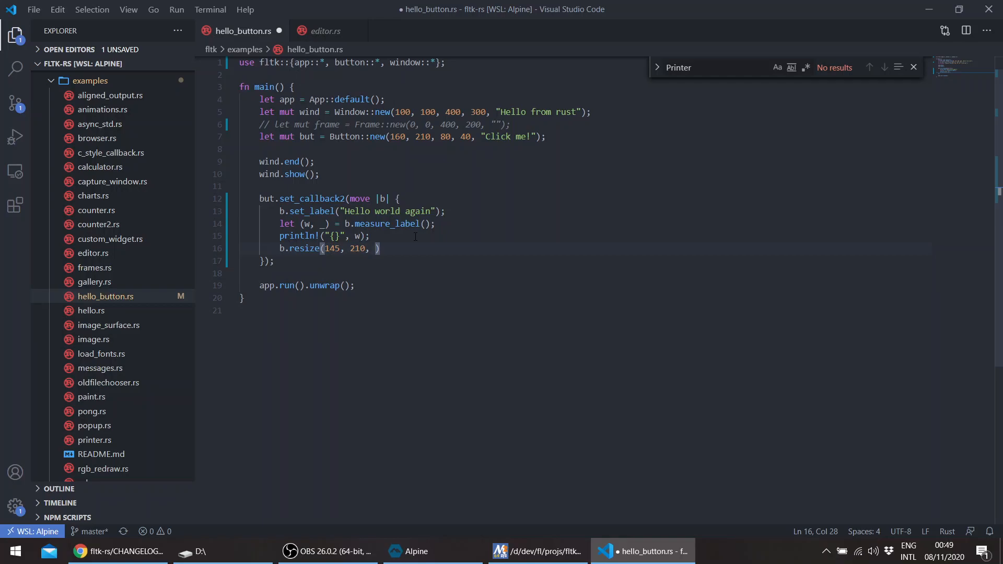
pyautogui.write('110, 4')
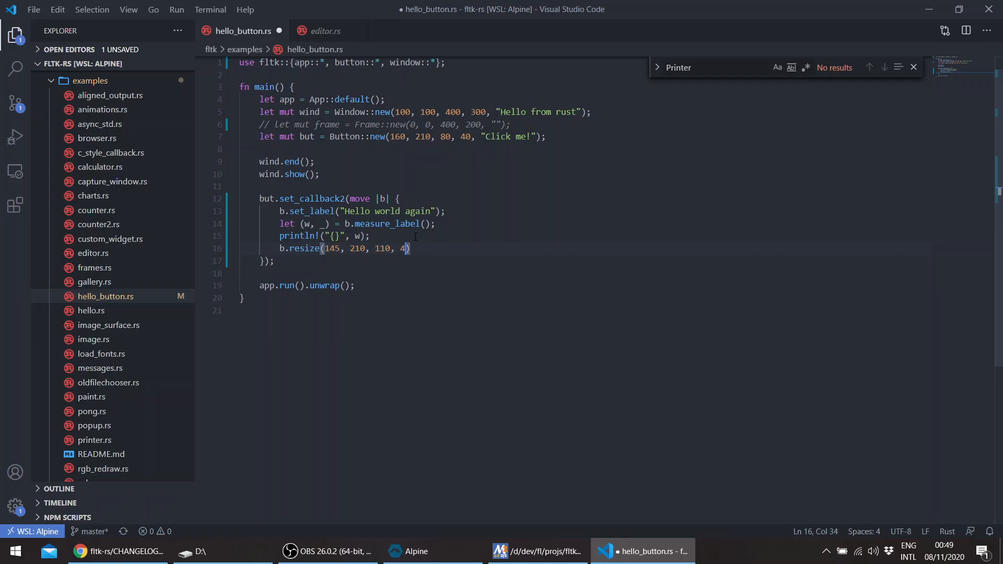
pyautogui.write('0);')
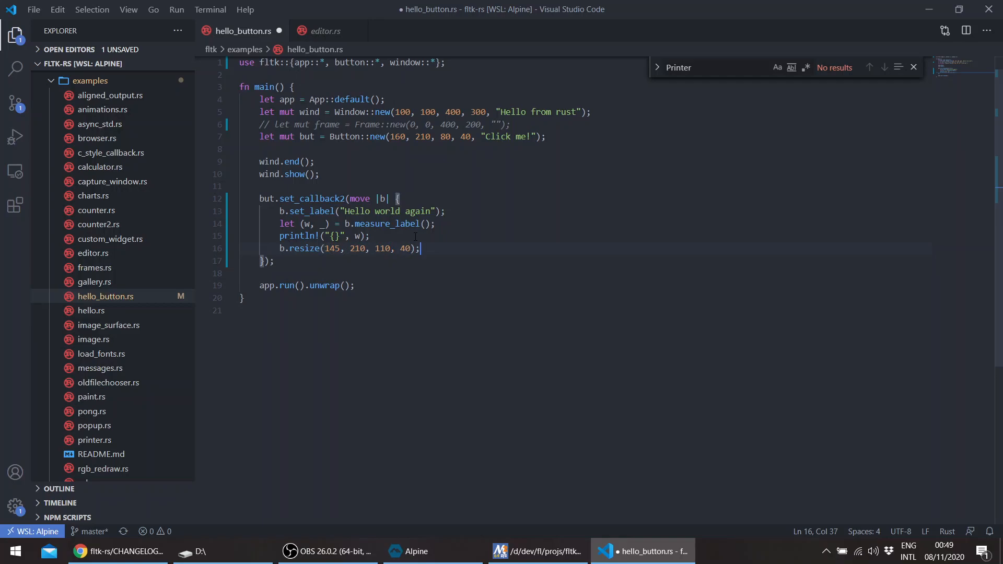
# Add b.redraw();, save, and bring the fltk-rs changelog back to the front.
pyautogui.write('b')
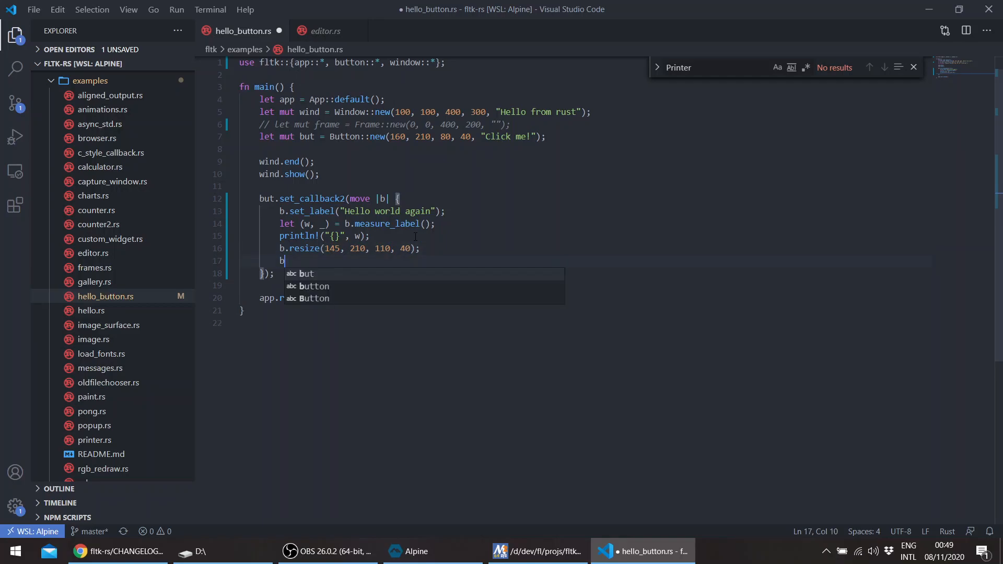
pyautogui.write('.redraw();')
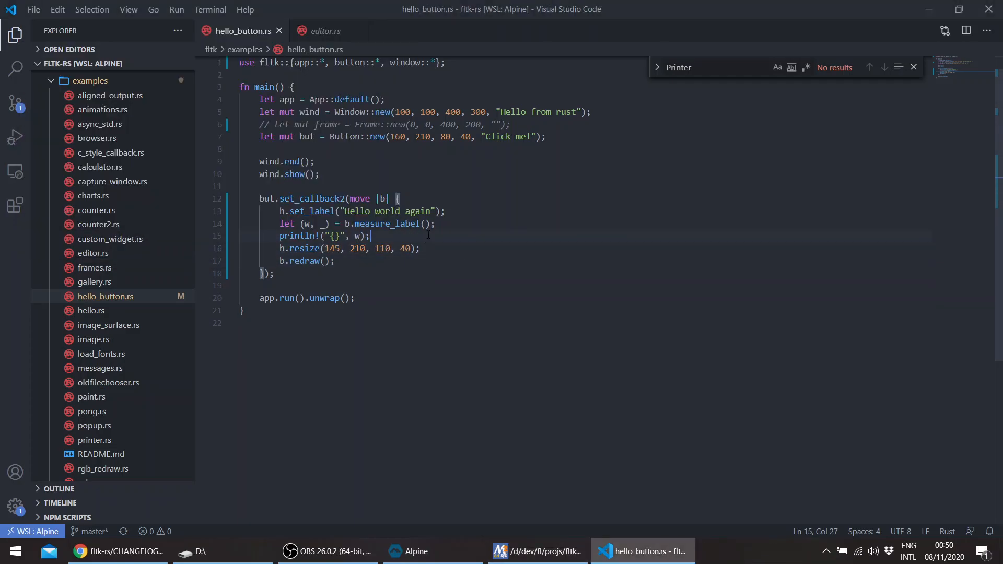
pyautogui.click(537, 550)
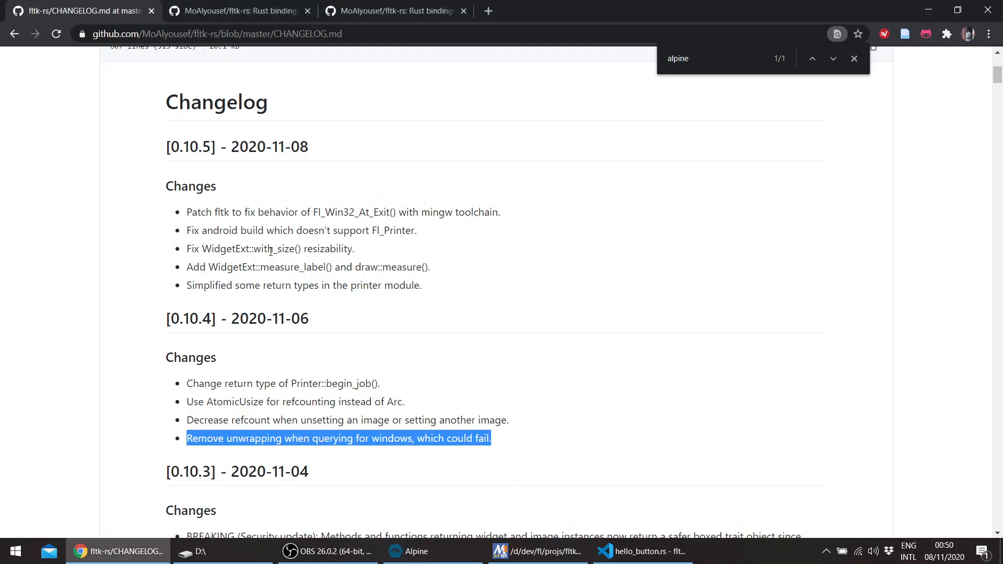
pyautogui.moveTo(397, 267)
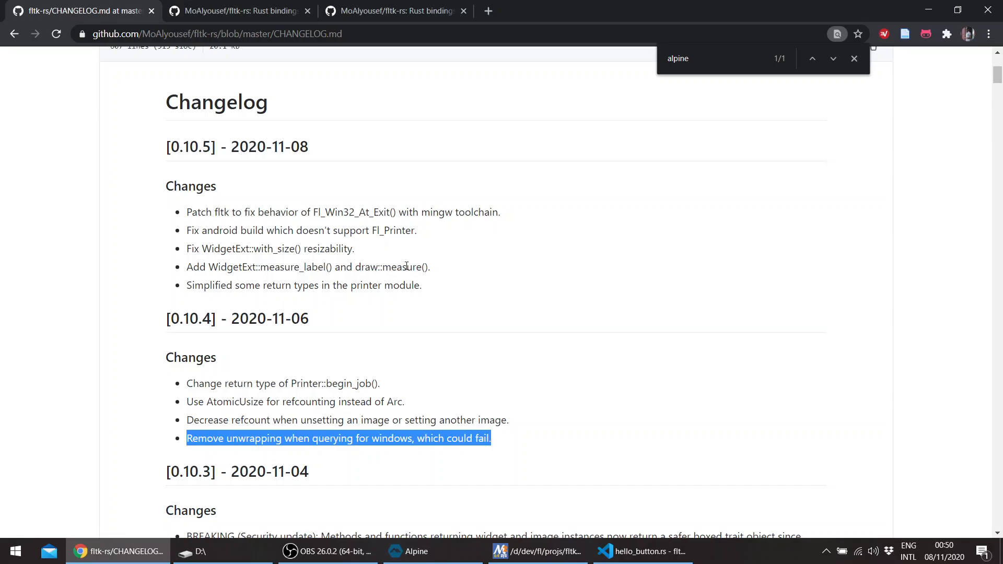
# Check the terminal output 99, then comment out the width println line in hello_button.rs.
pyautogui.click(447, 294)
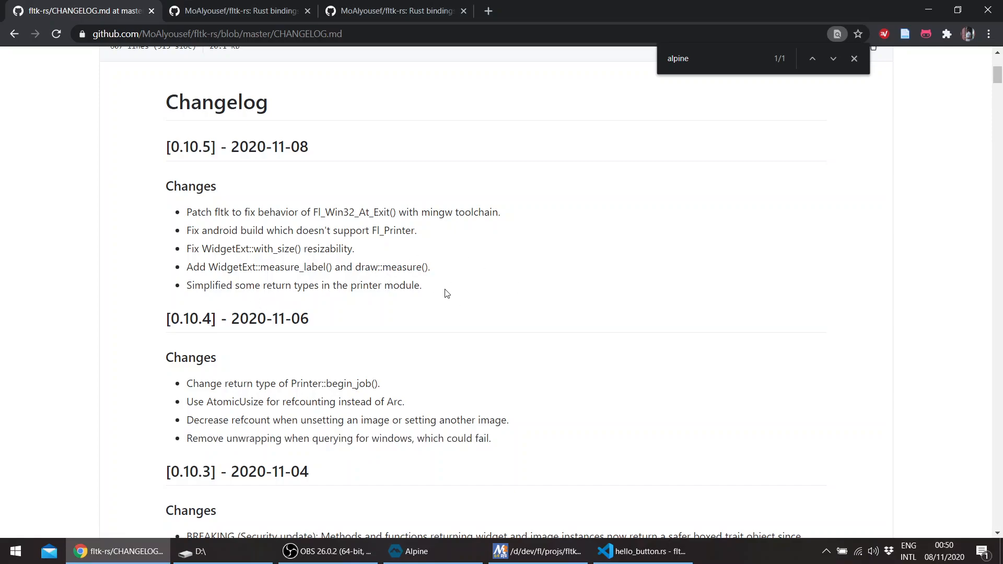
pyautogui.moveTo(520, 261)
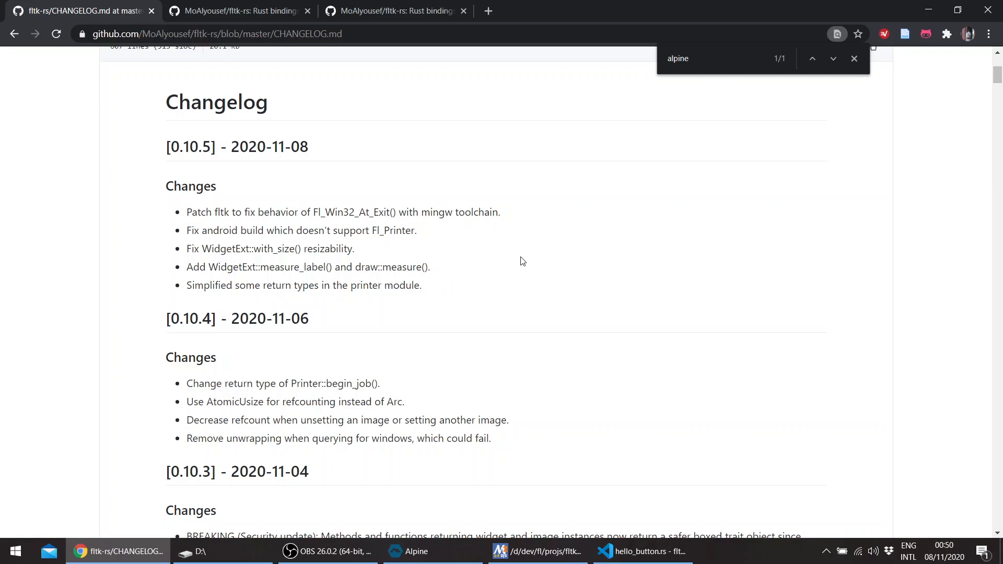
pyautogui.press('alt+tab')
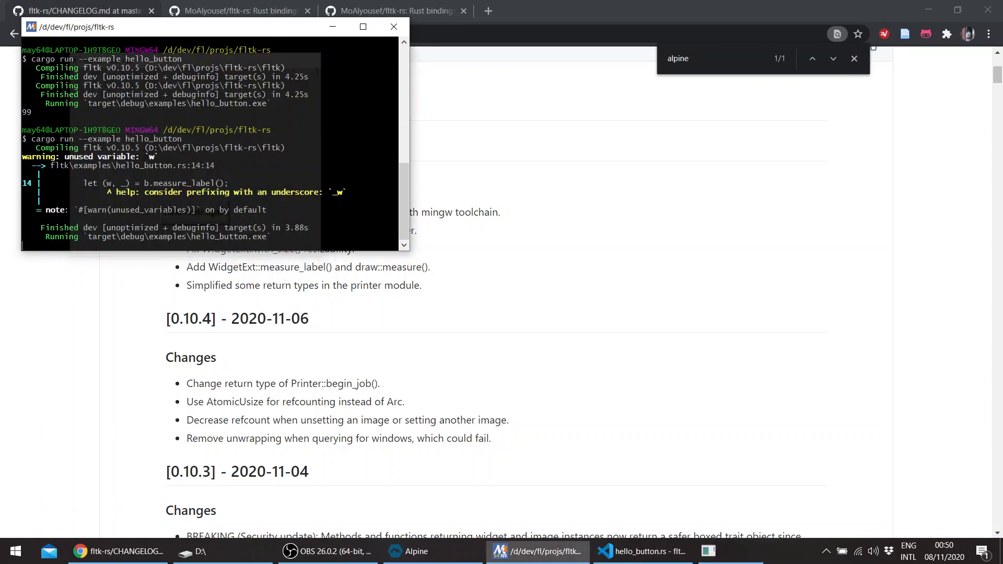
pyautogui.click(642, 551)
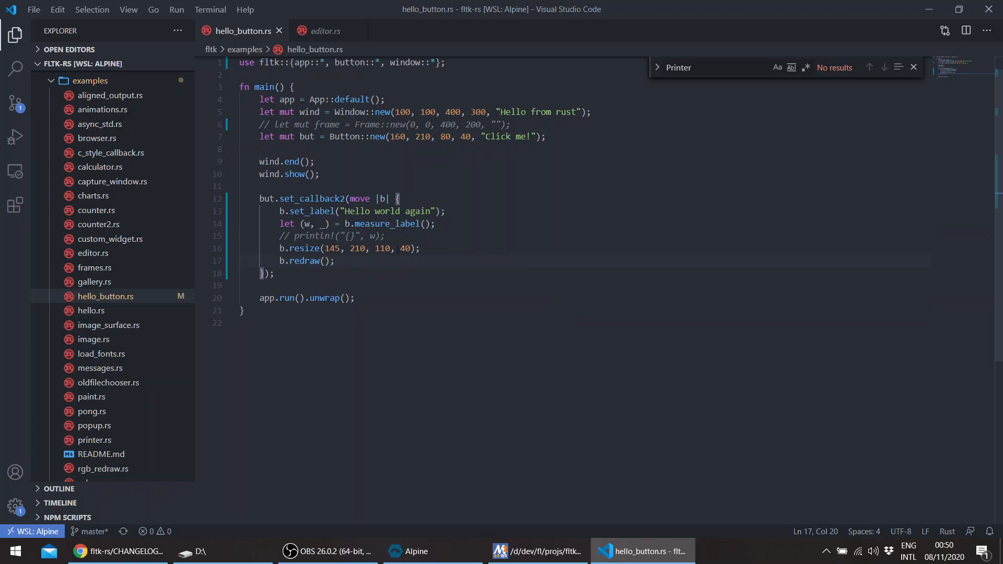
pyautogui.click(327, 550)
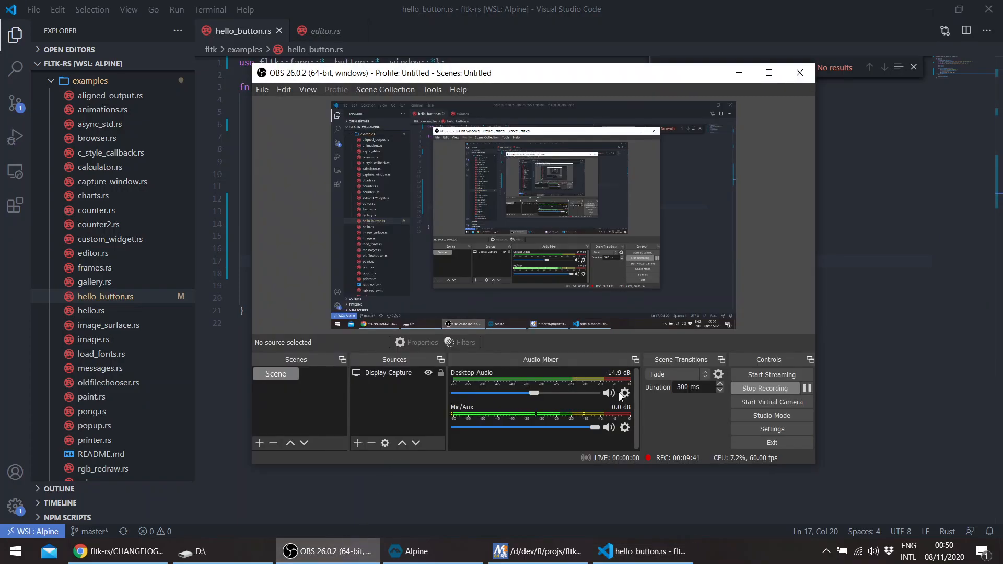